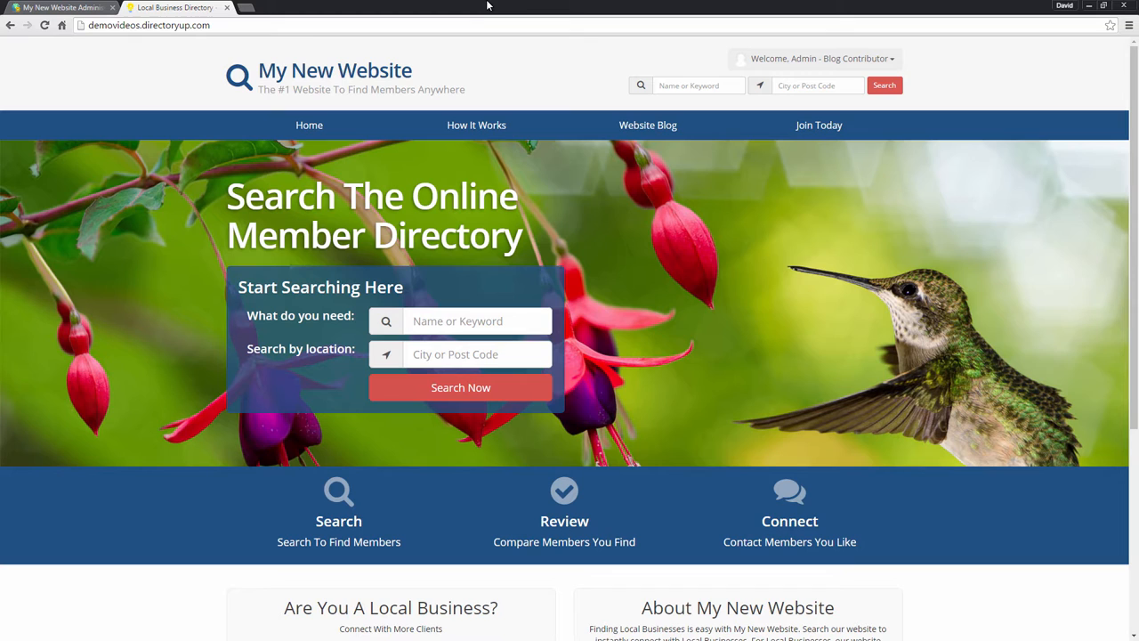
Step: Go to the Website Blog page from the top navigation, where only Sample Article is listed
left_click(648, 124)
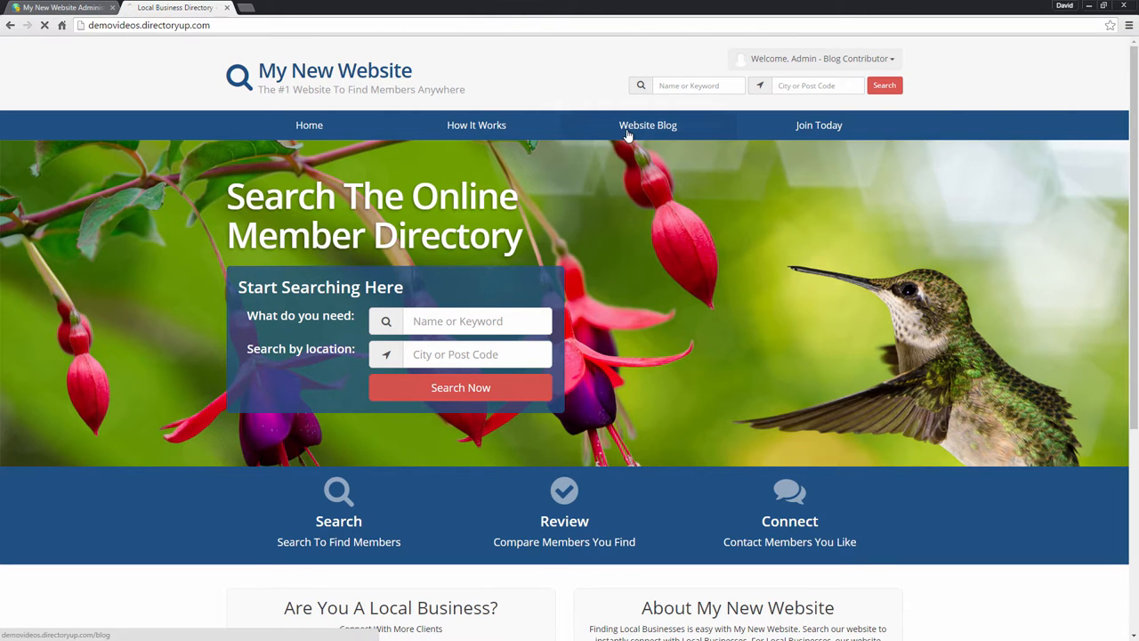
left_click(648, 125)
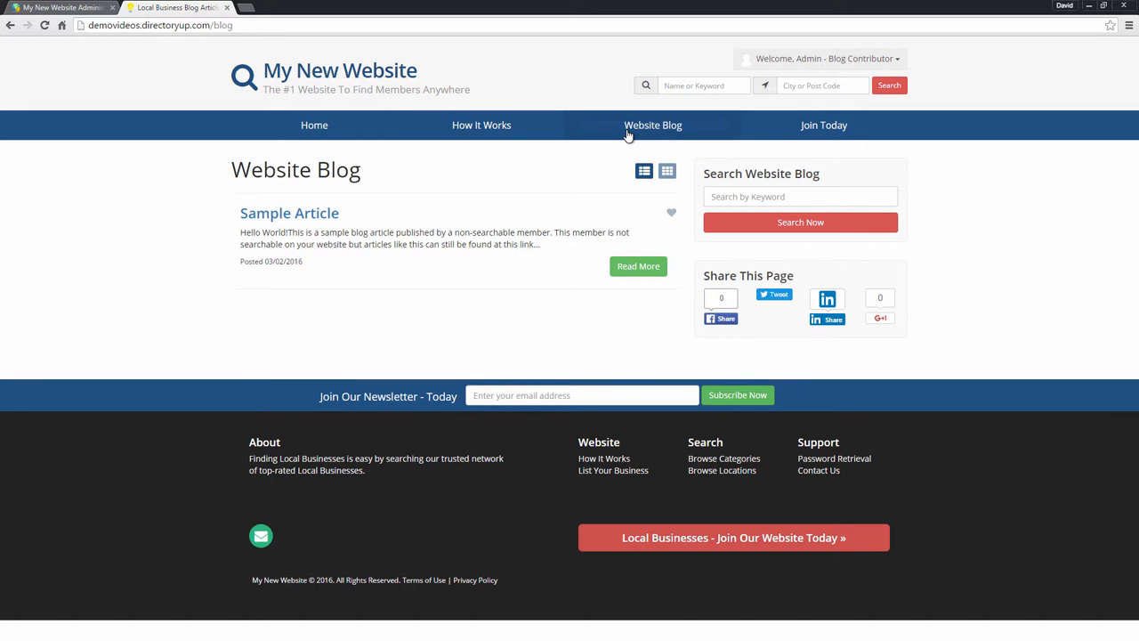
Step: In the admin area, use Members > Search Members to list all 3 members
left_click(62, 7)
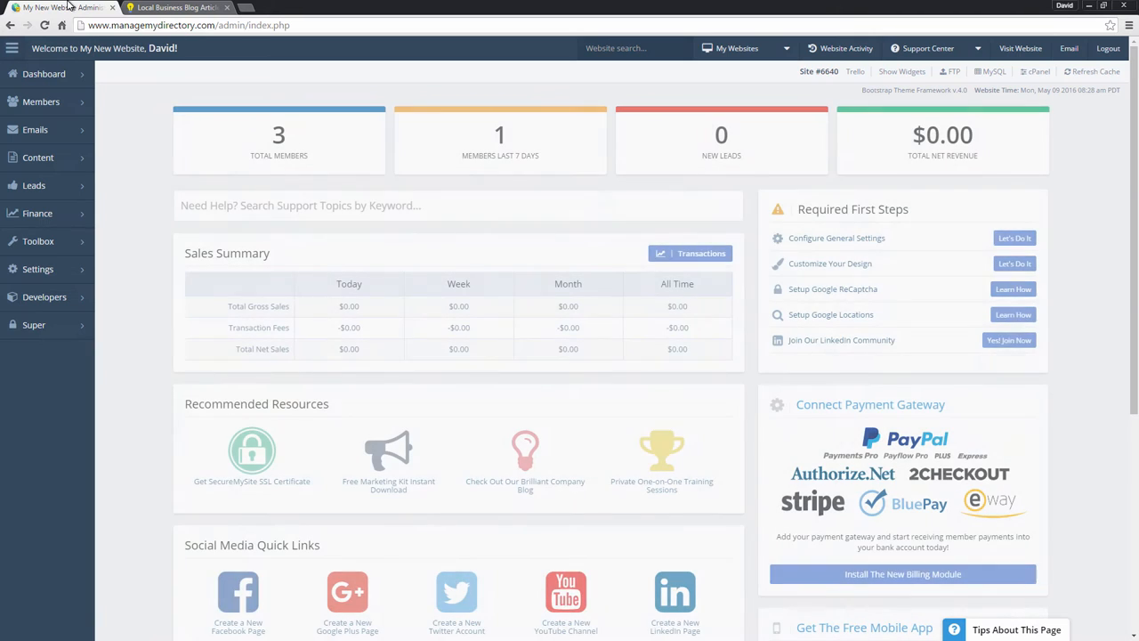
left_click(43, 74)
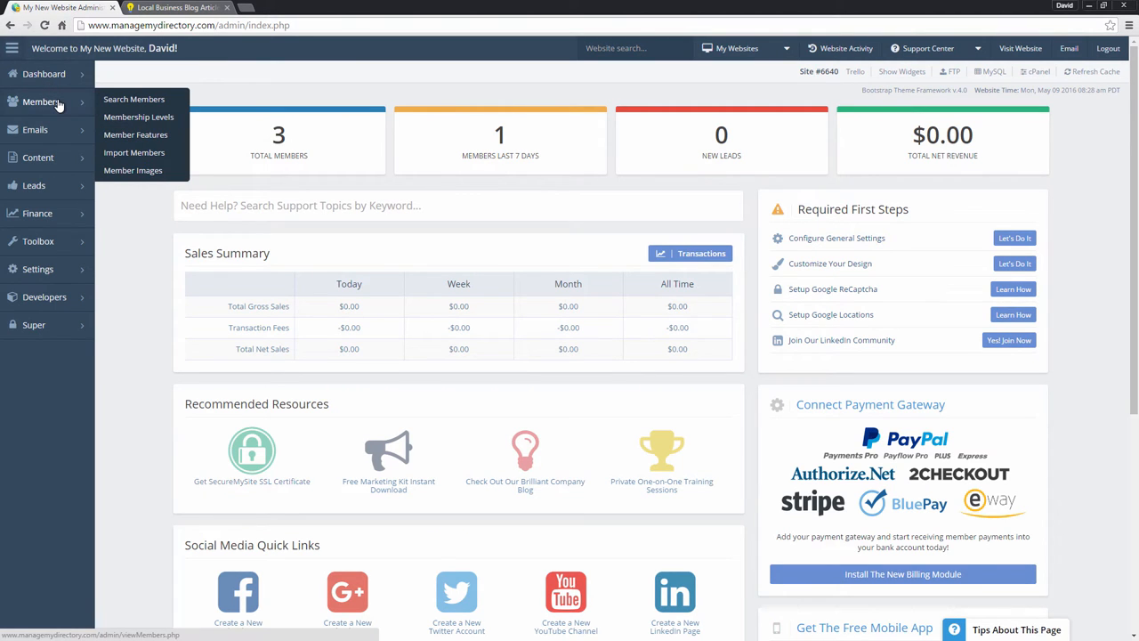
left_click(133, 98)
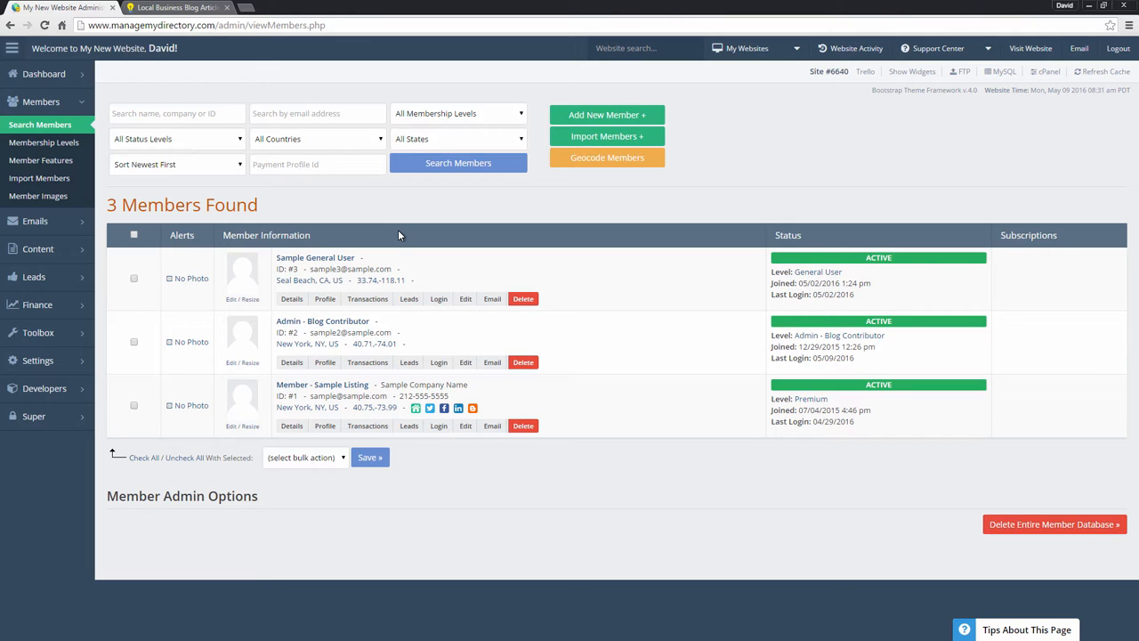
mouse_move(437, 362)
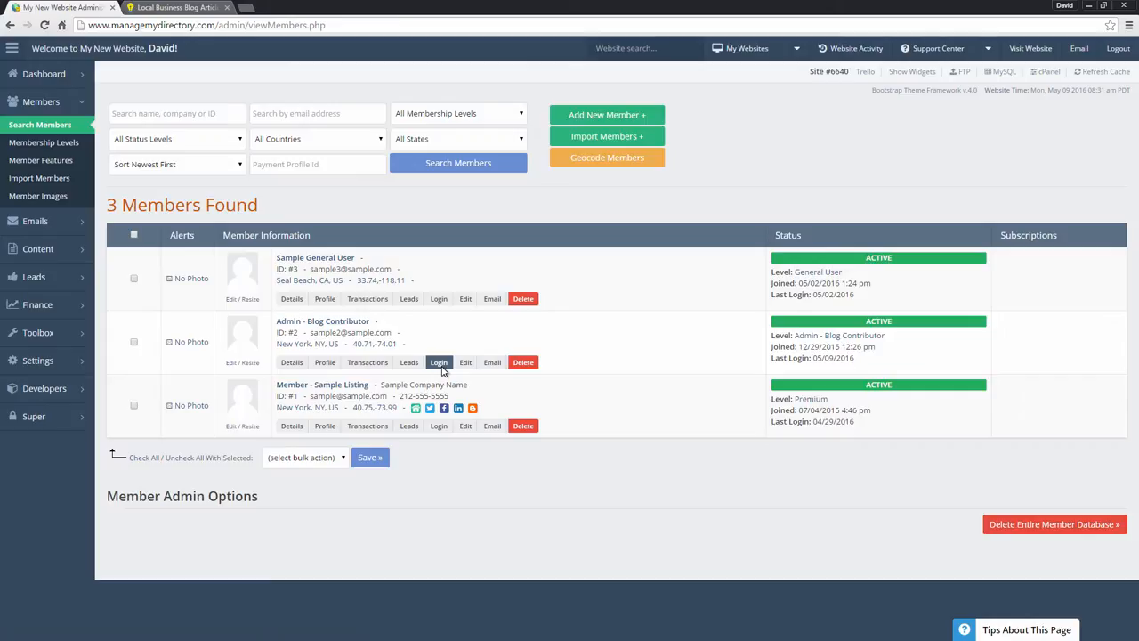
Step: Log in as Admin - Blog Contributor and view My Blog Articles: draft 'test' and Sample Article
left_click(438, 362)
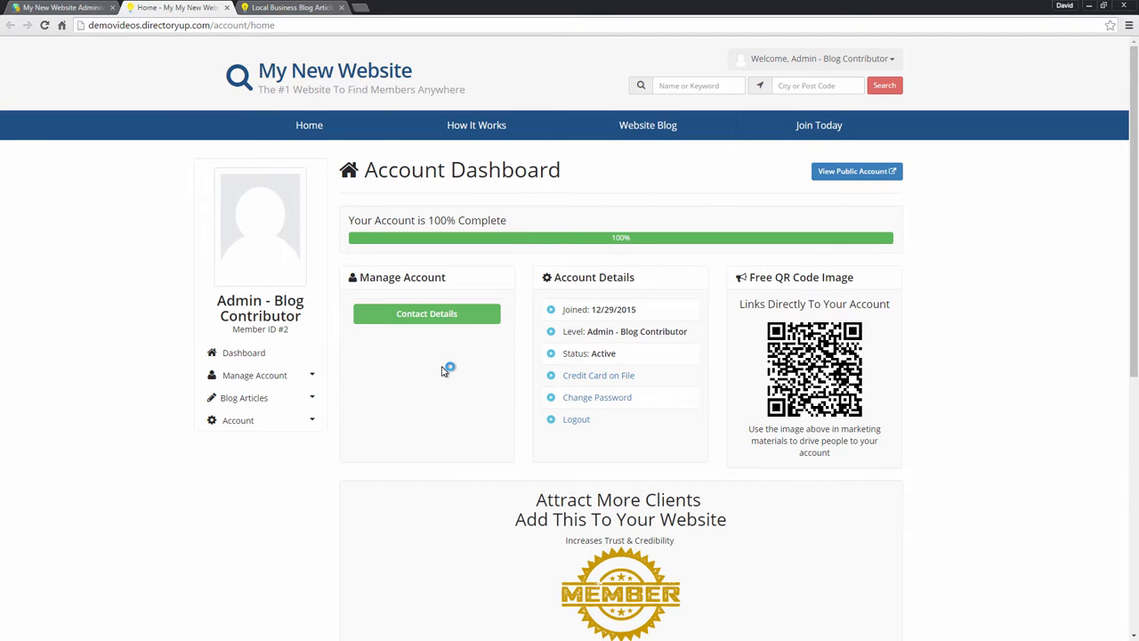
left_click(244, 398)
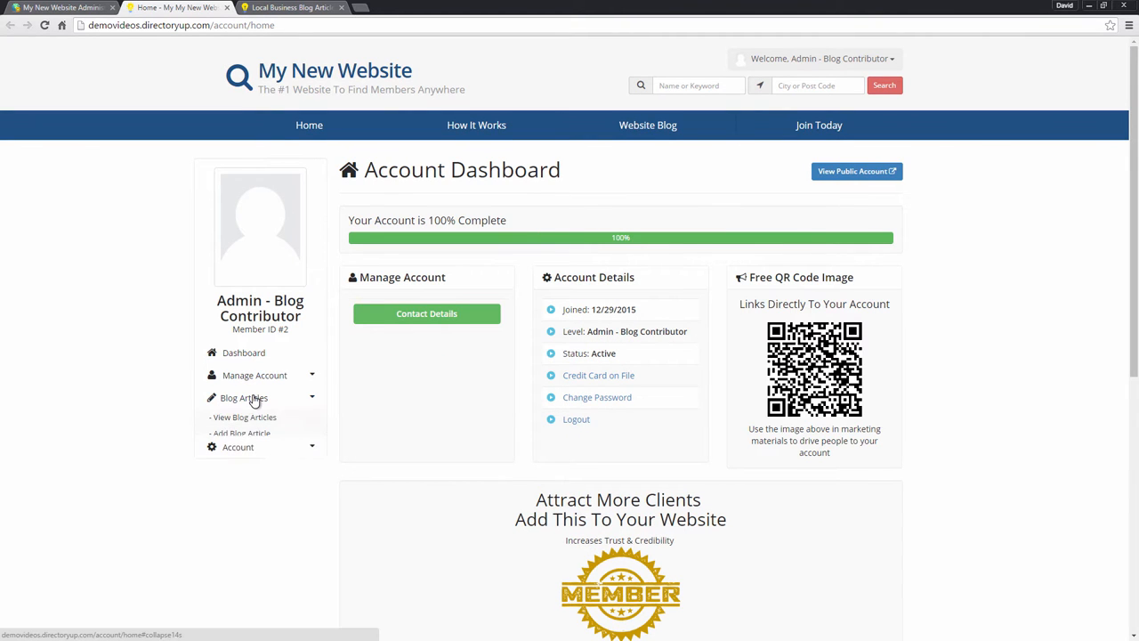
left_click(247, 416)
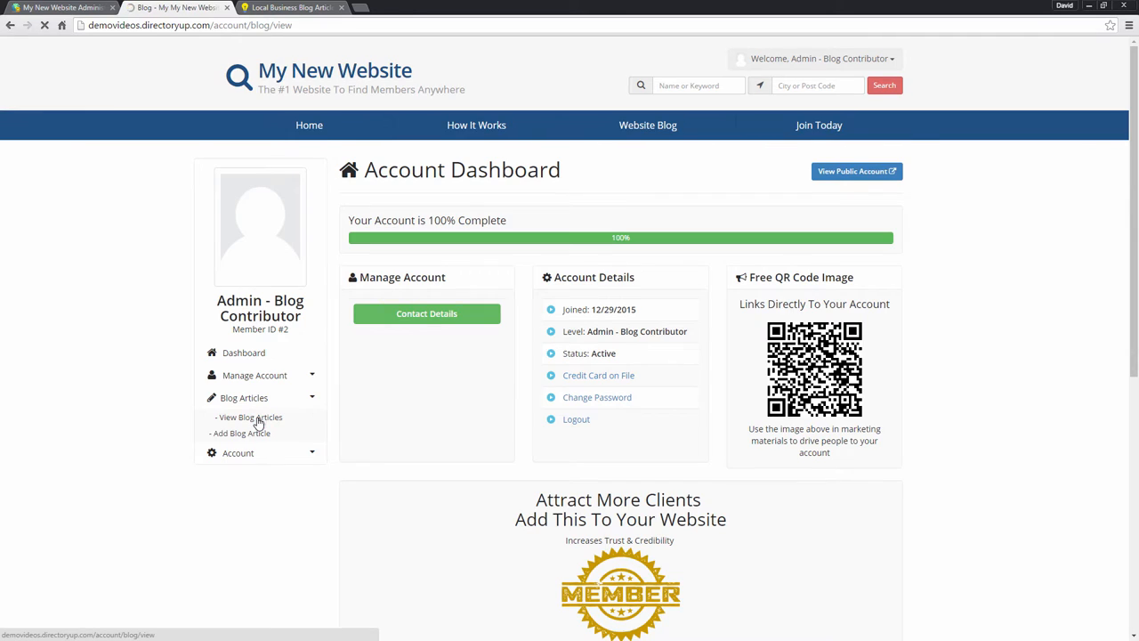
left_click(250, 416)
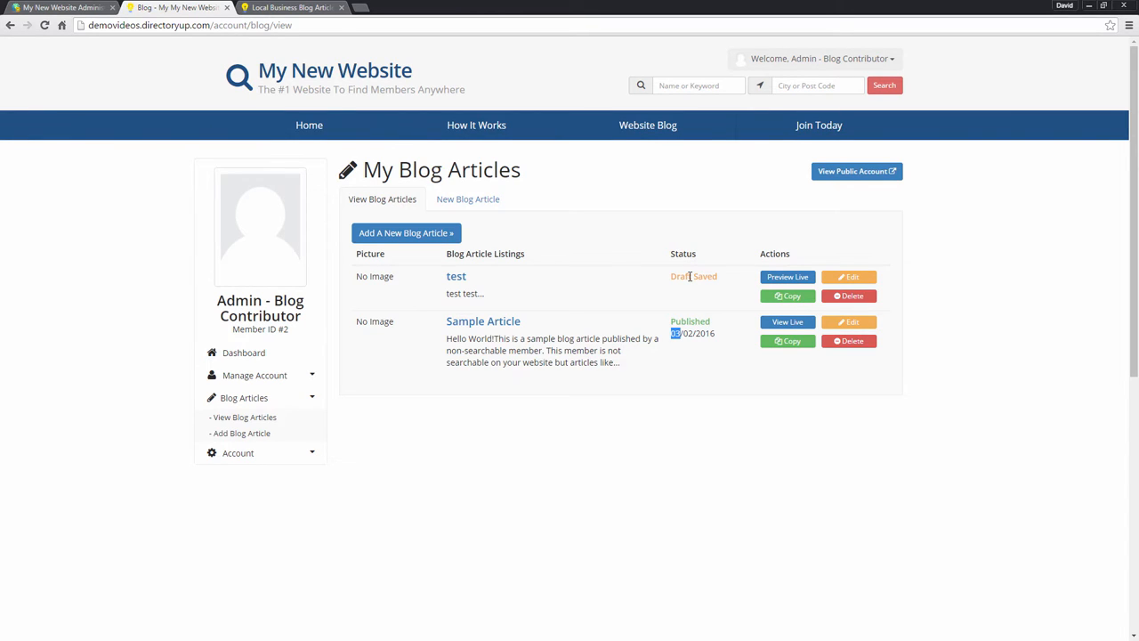
mouse_move(664, 276)
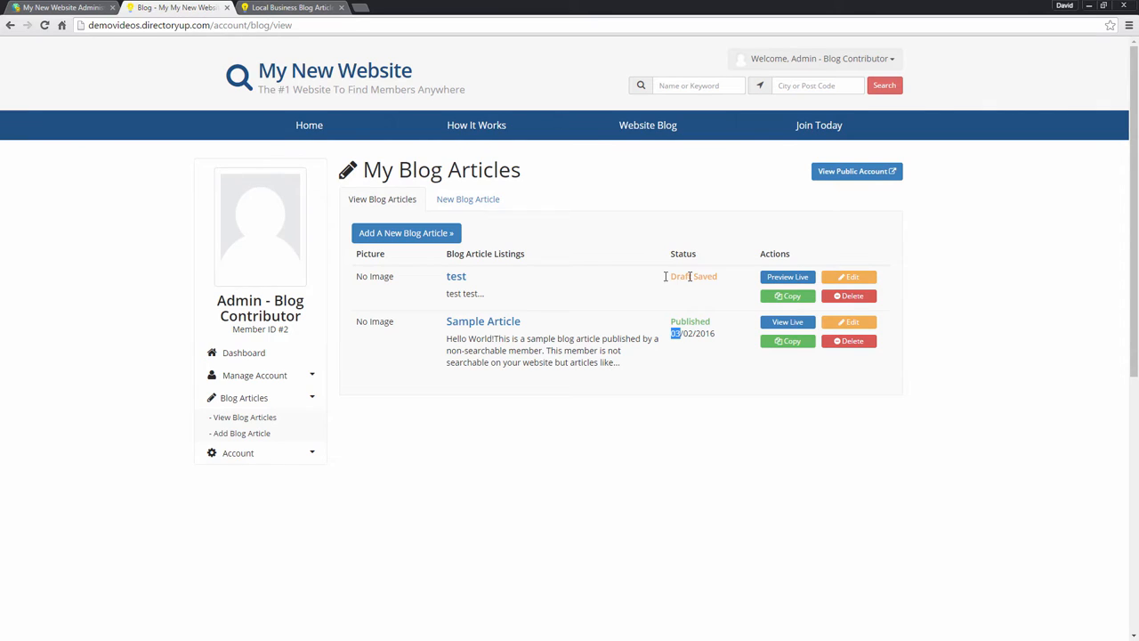
left_click(292, 7)
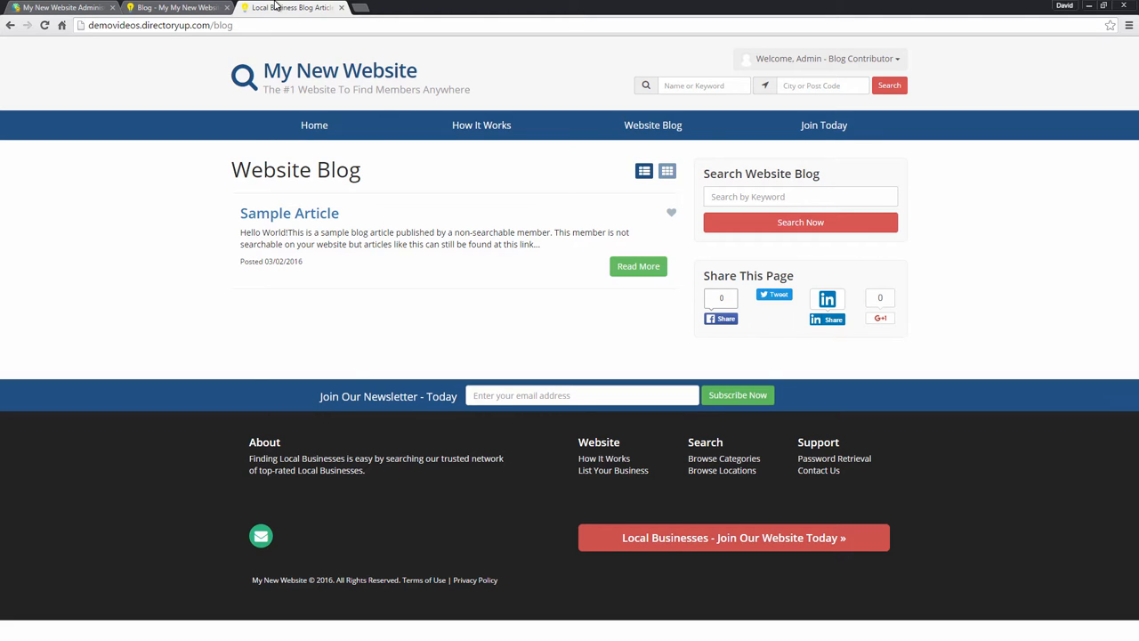
left_click(178, 7)
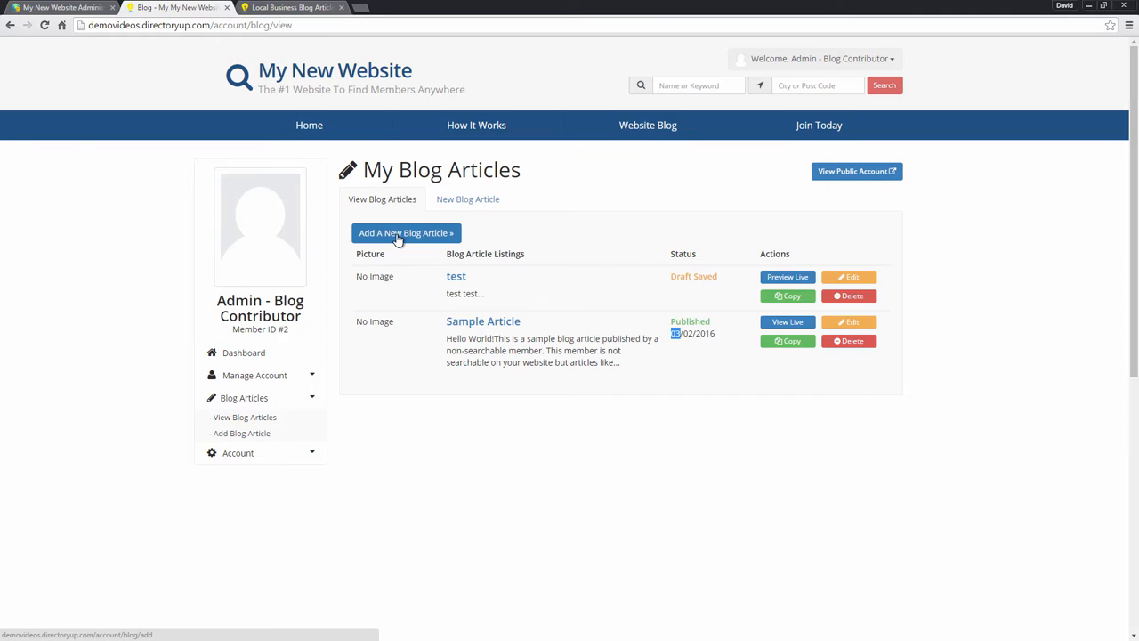
Step: Start a new article 'test' filed under Category 2 with tags 'tag,tag1'
left_click(406, 232)
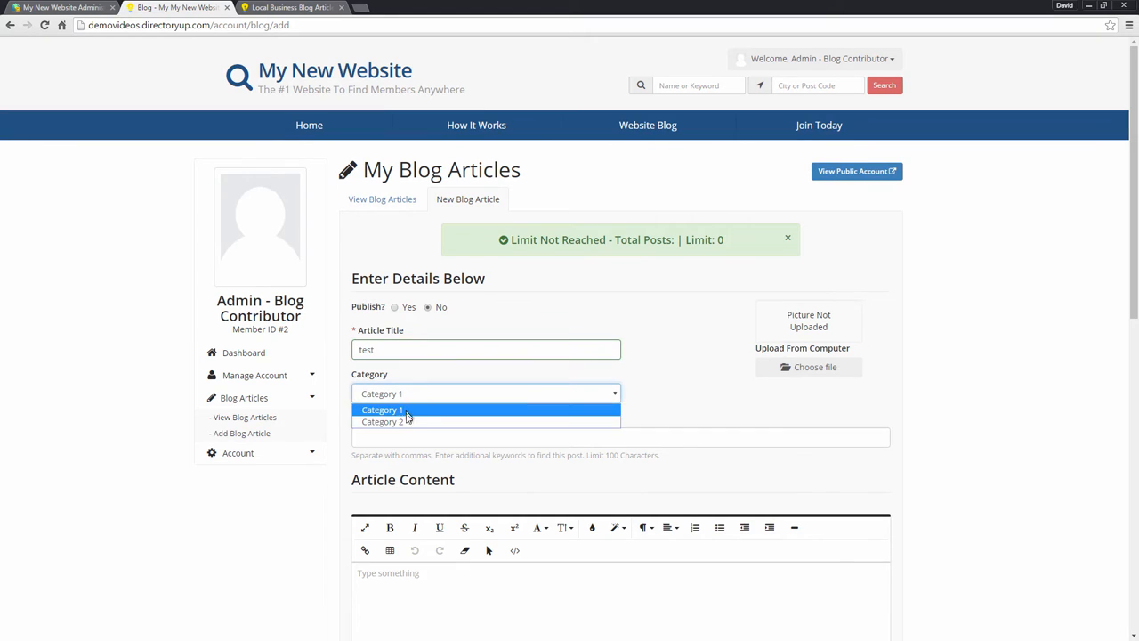
left_click(381, 420)
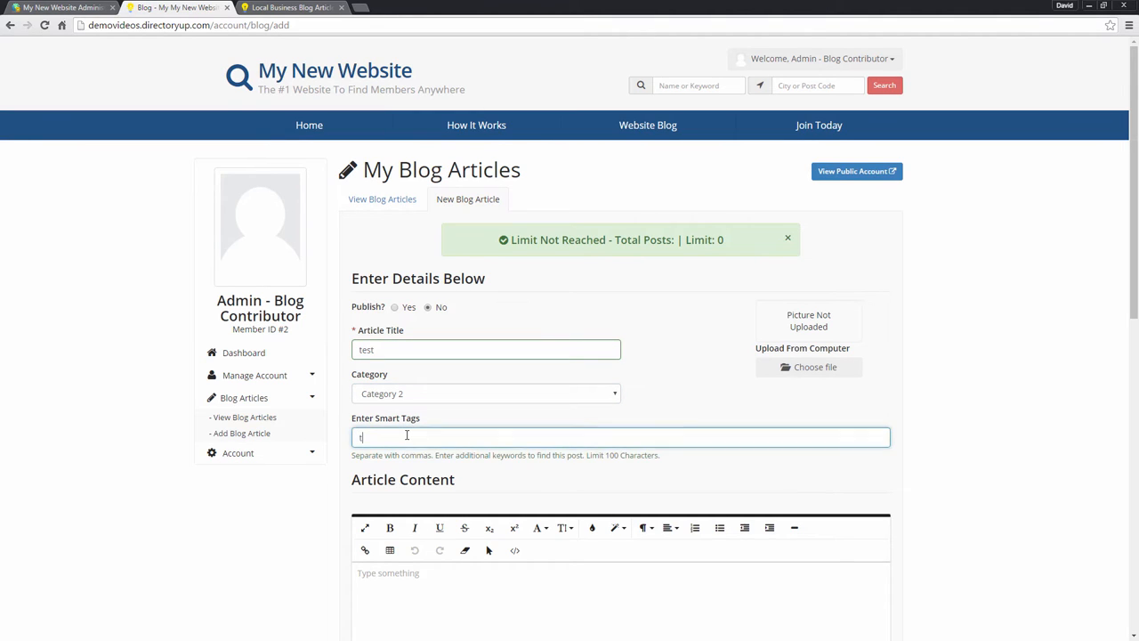
type("ag,t")
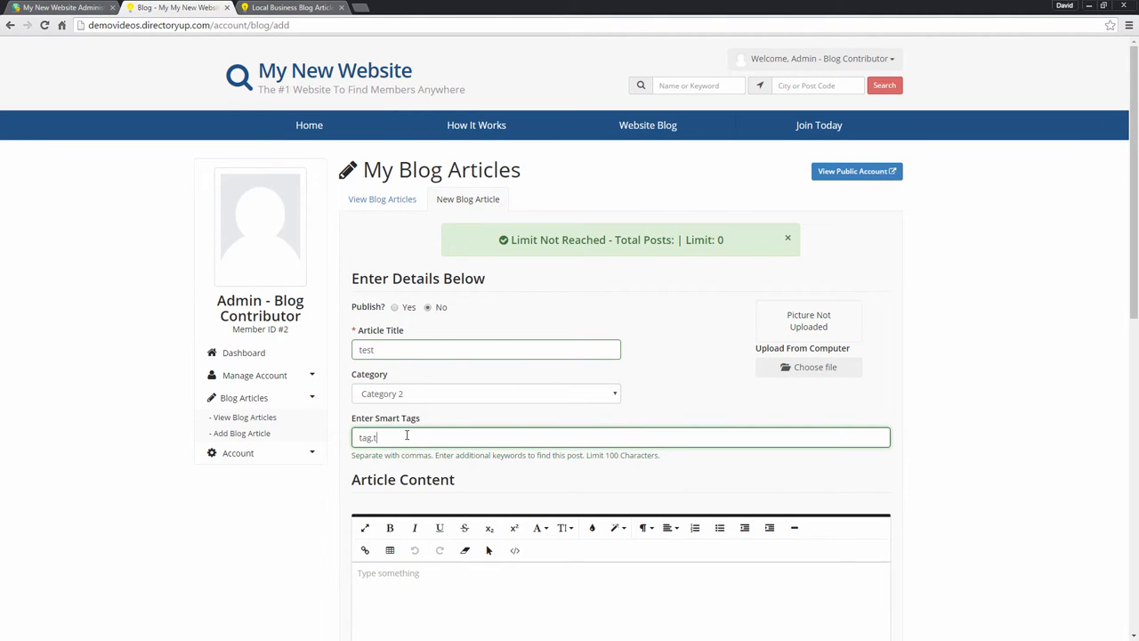
type("ag1")
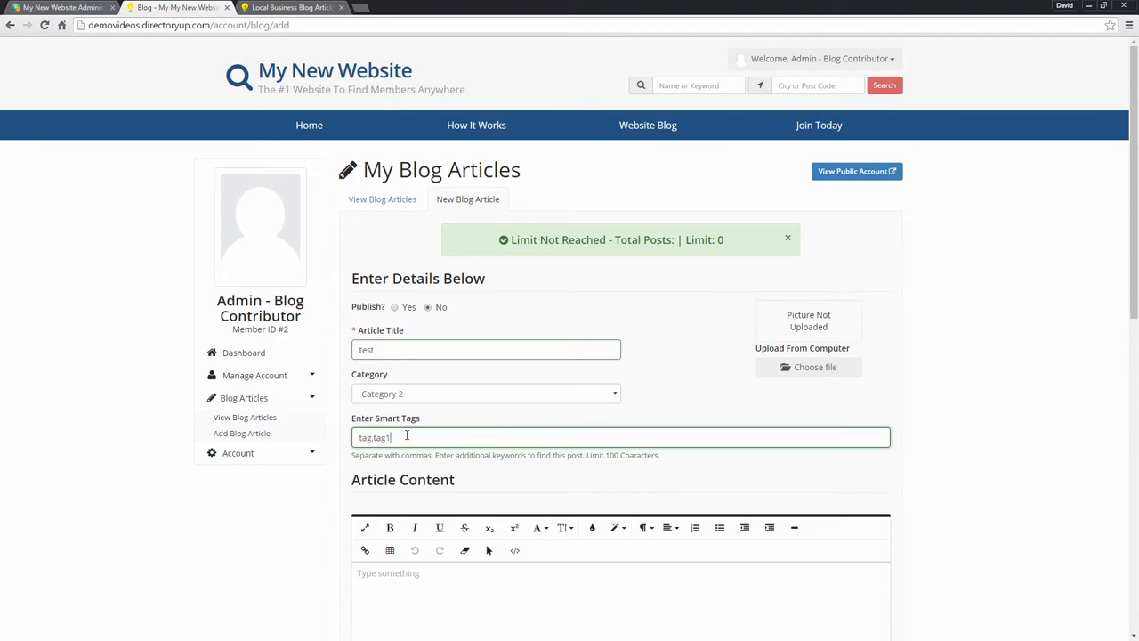
Step: Add body text 'article content' and toggle the HTML source view on and off
scroll("down", 3)
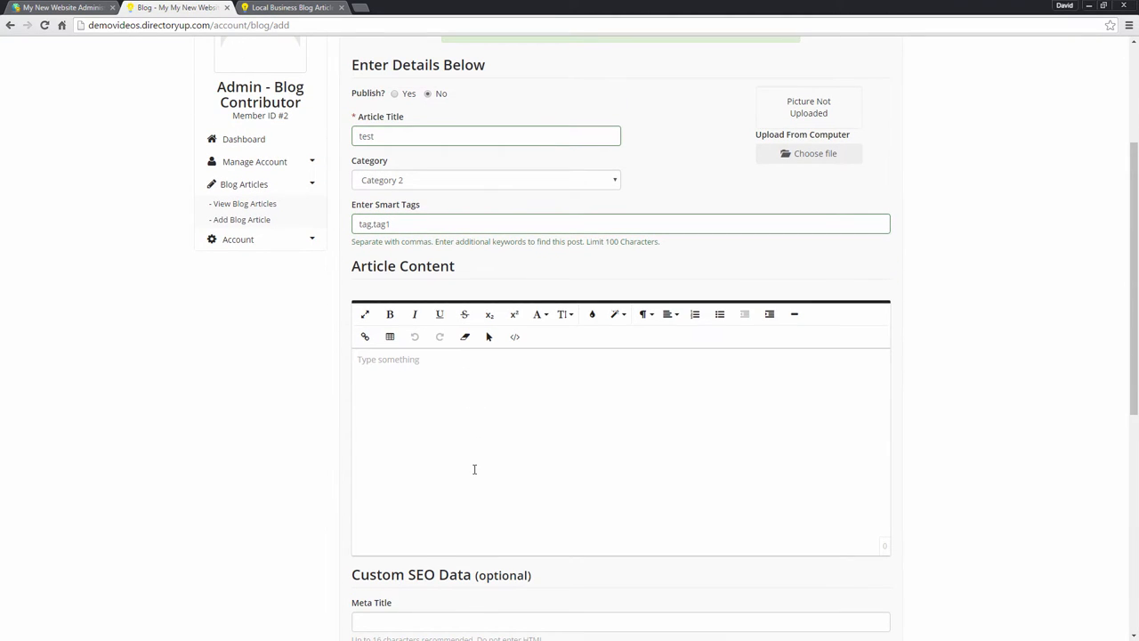
type("article content")
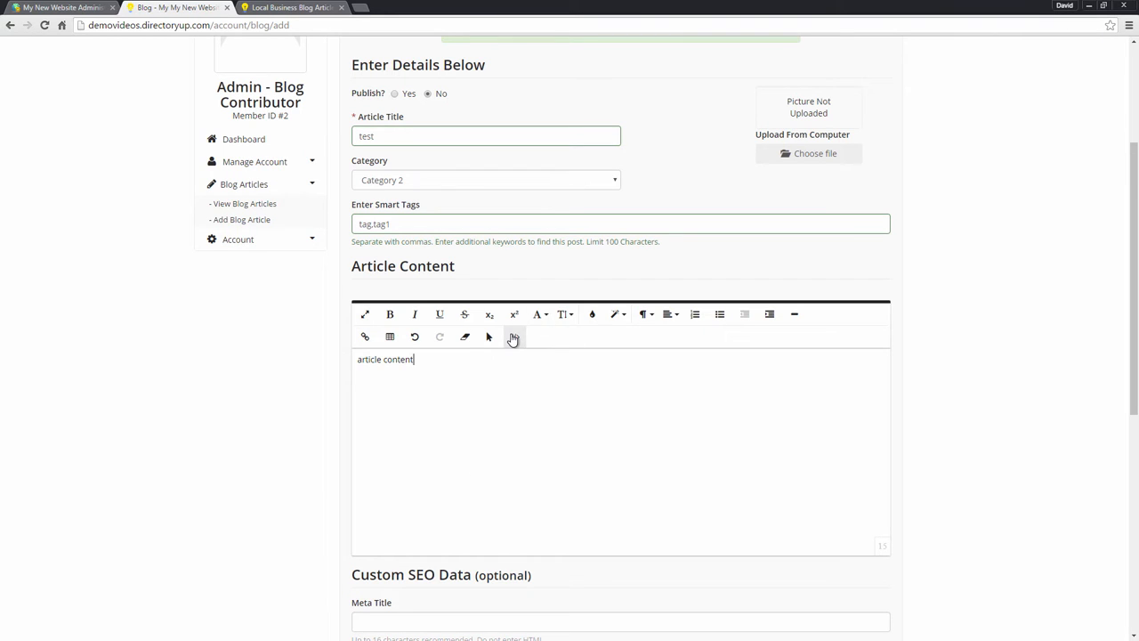
left_click(513, 336)
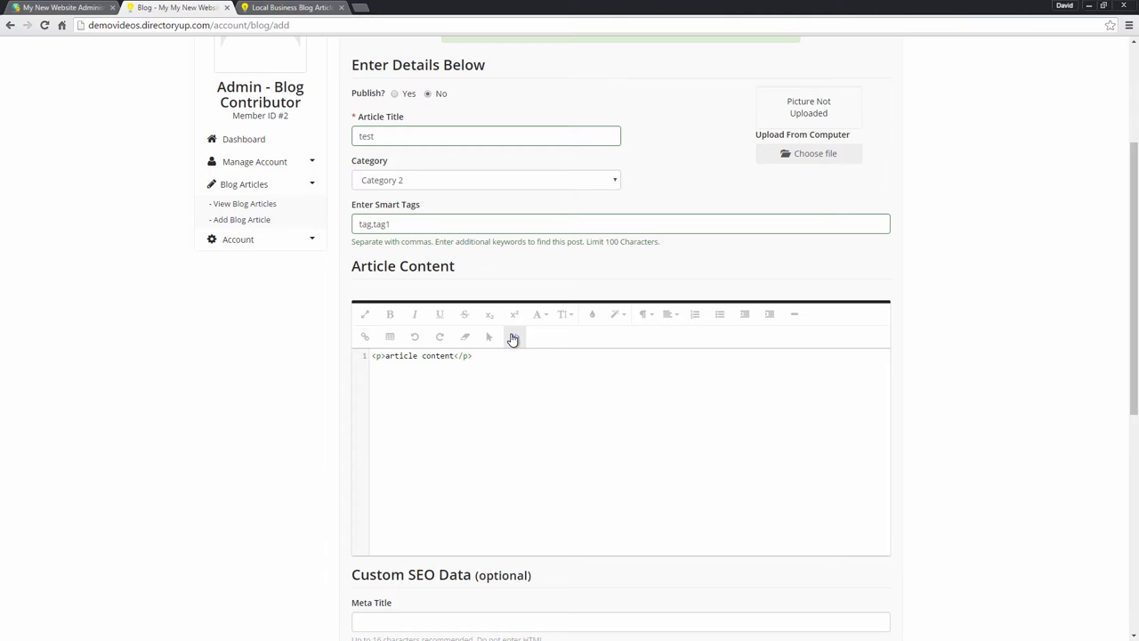
left_click(454, 355)
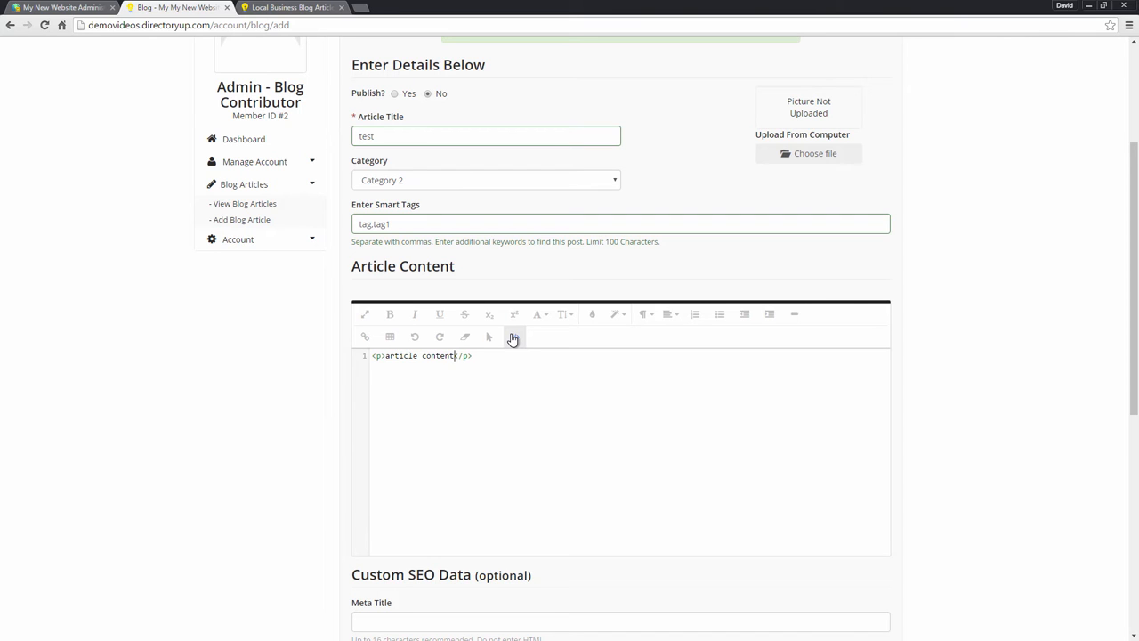
left_click(514, 336)
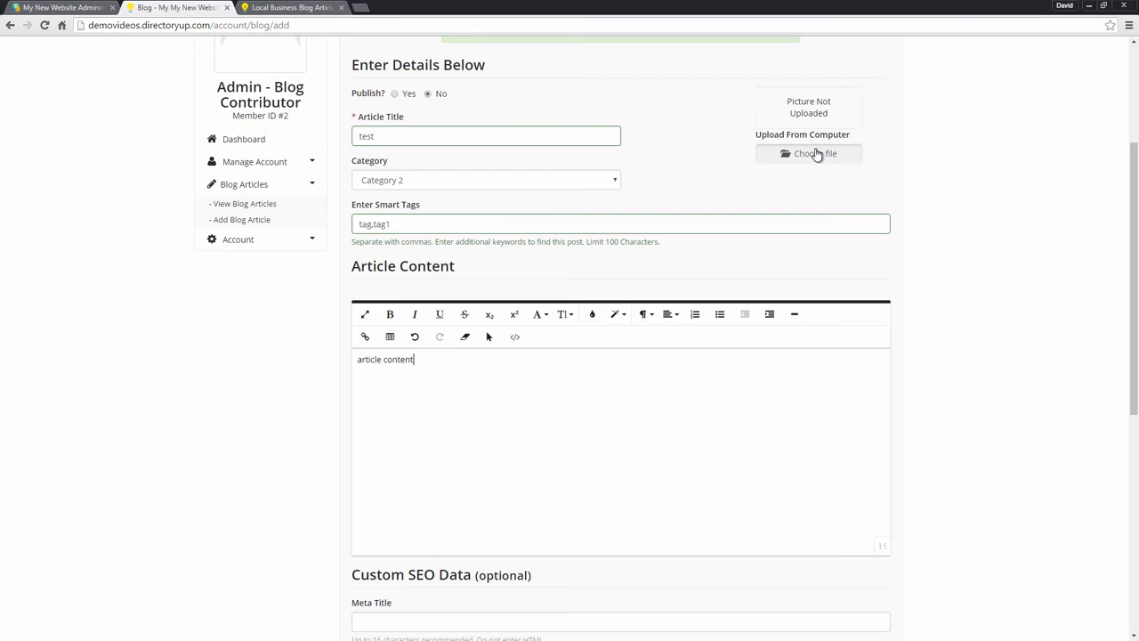
Step: Upload the laptop-and-phone dashboard picture from the computer for the test article
left_click(807, 152)
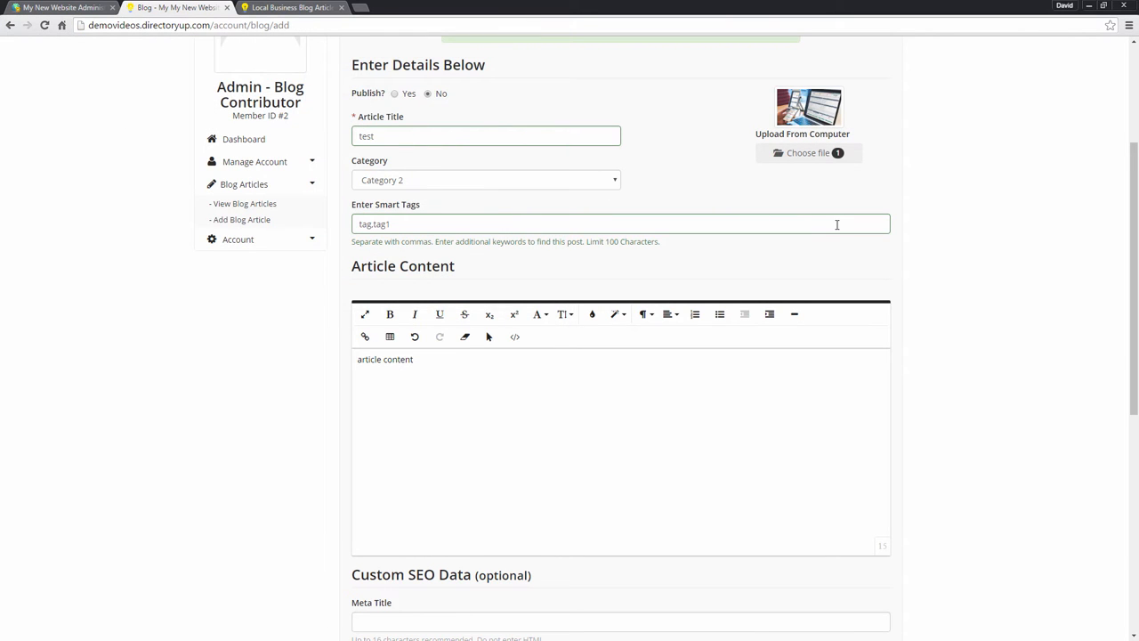
scroll("down", 3)
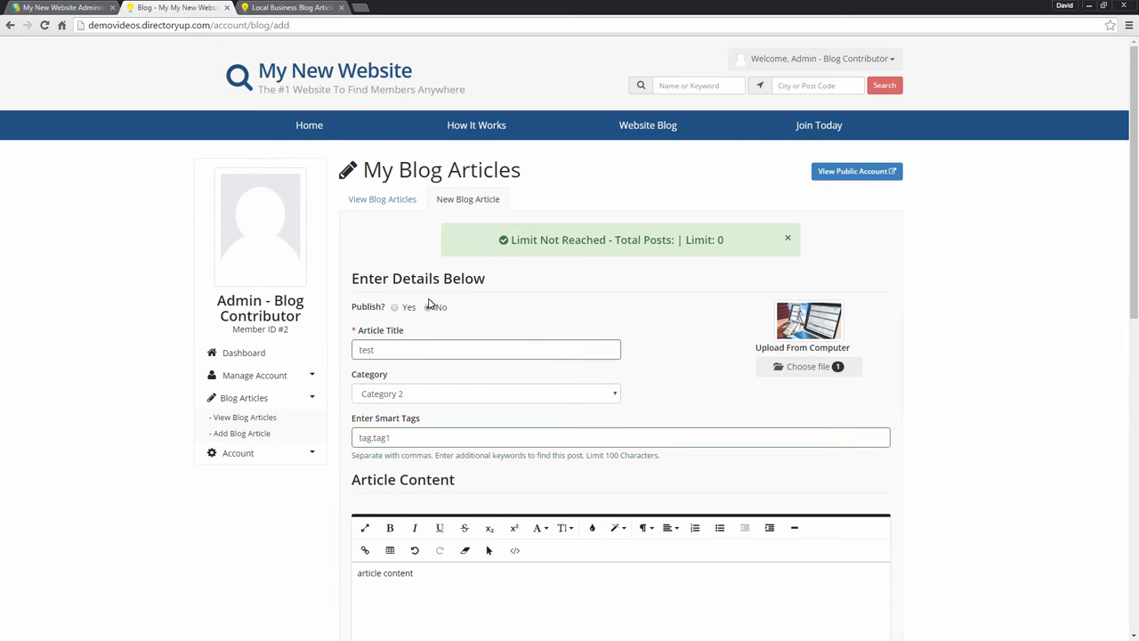
scroll("down", 3)
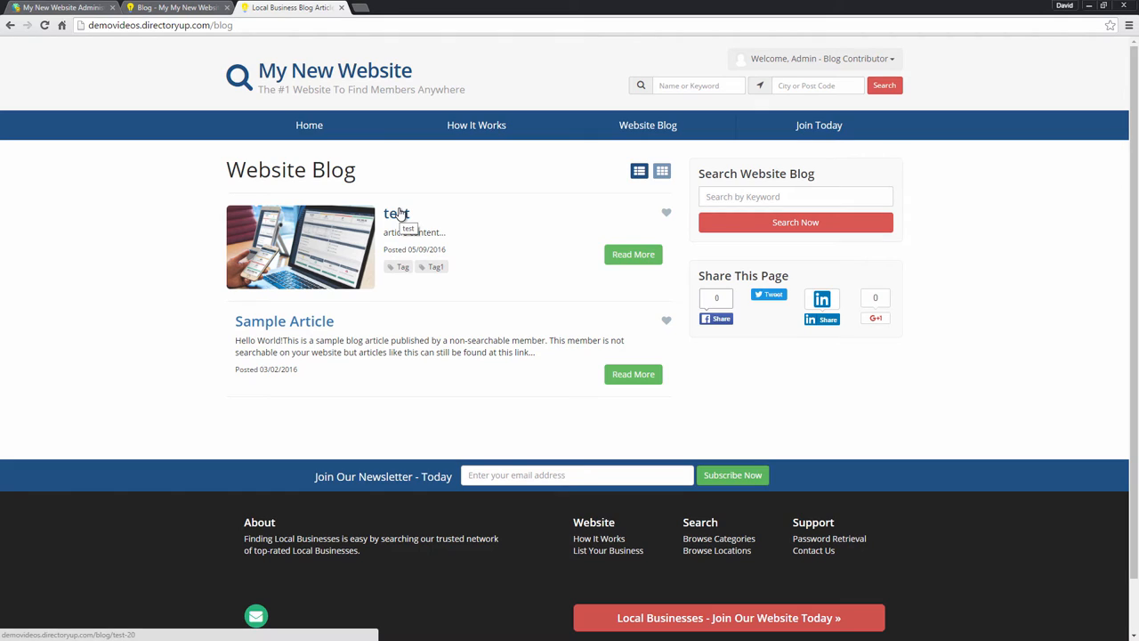
Step: Open the public test article with Category 2, tags and picture, then return to admin members
left_click_drag(396, 232, 445, 232)
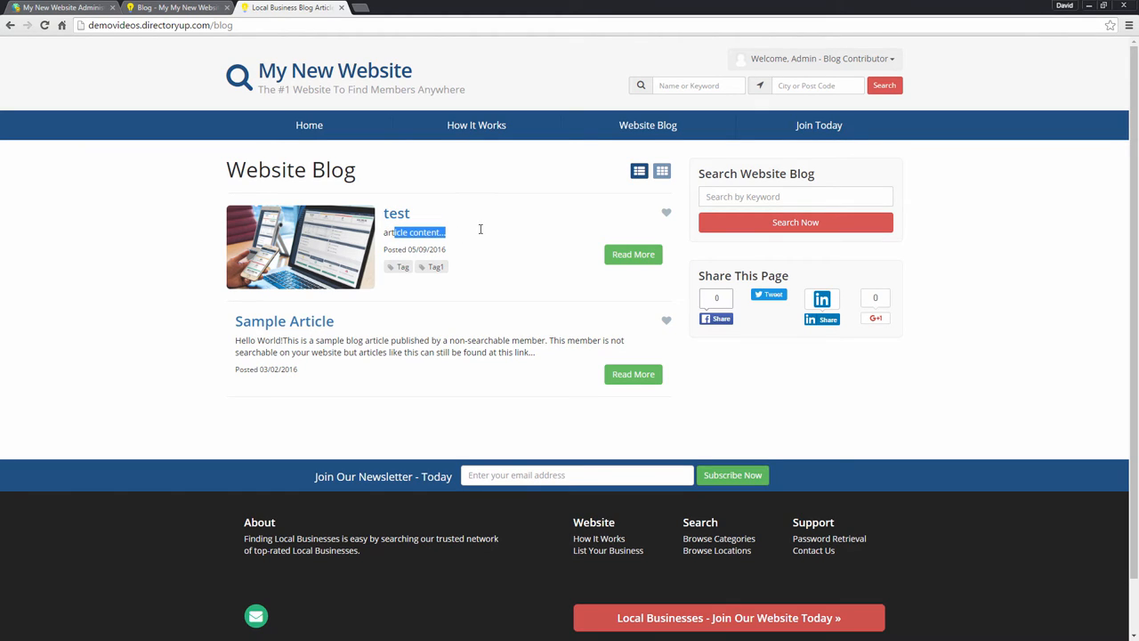
mouse_move(480, 233)
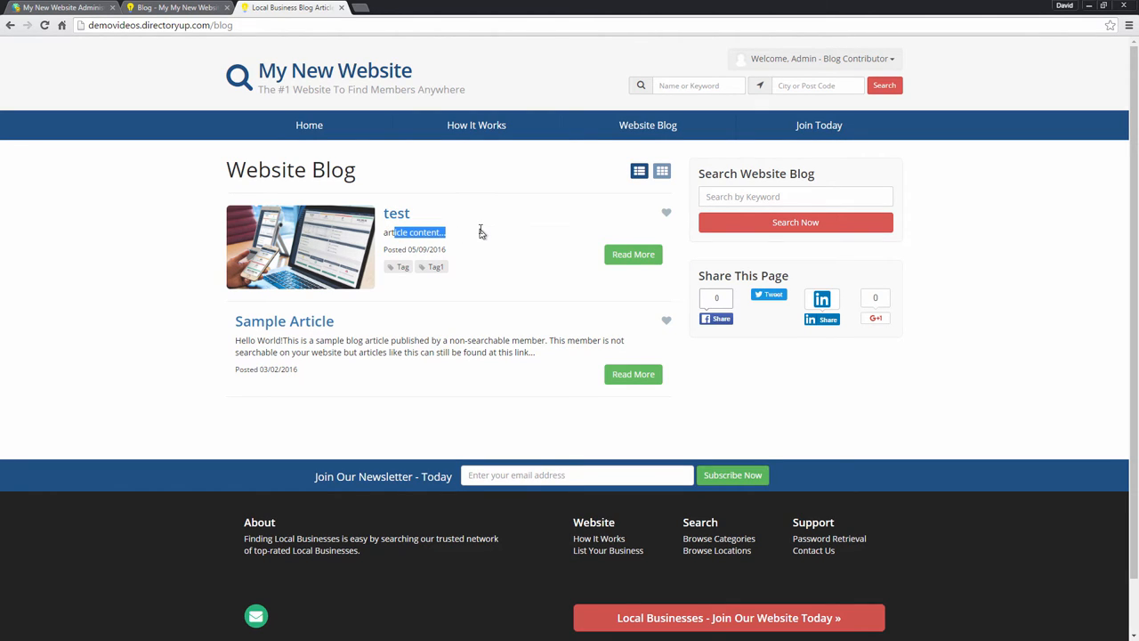
left_click(633, 254)
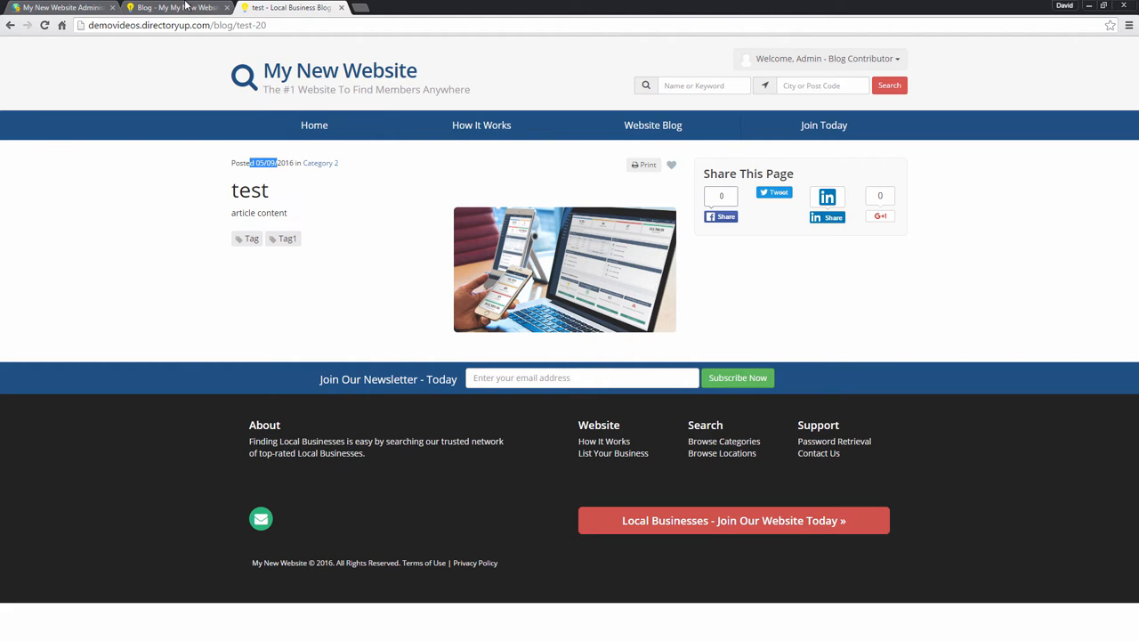
left_click(60, 7)
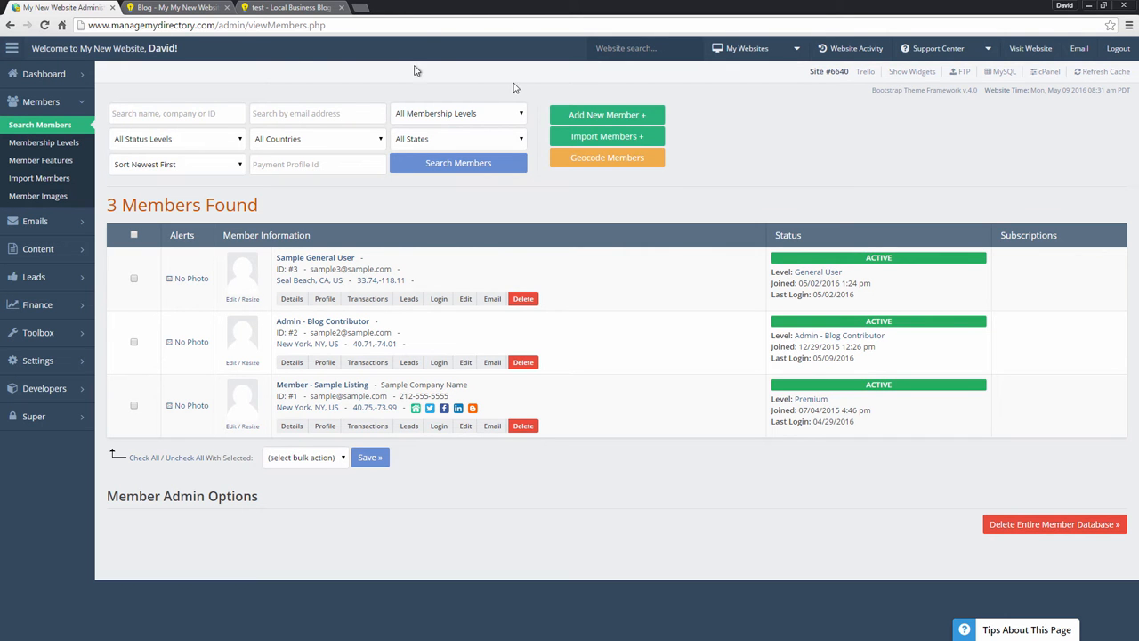
left_click(607, 113)
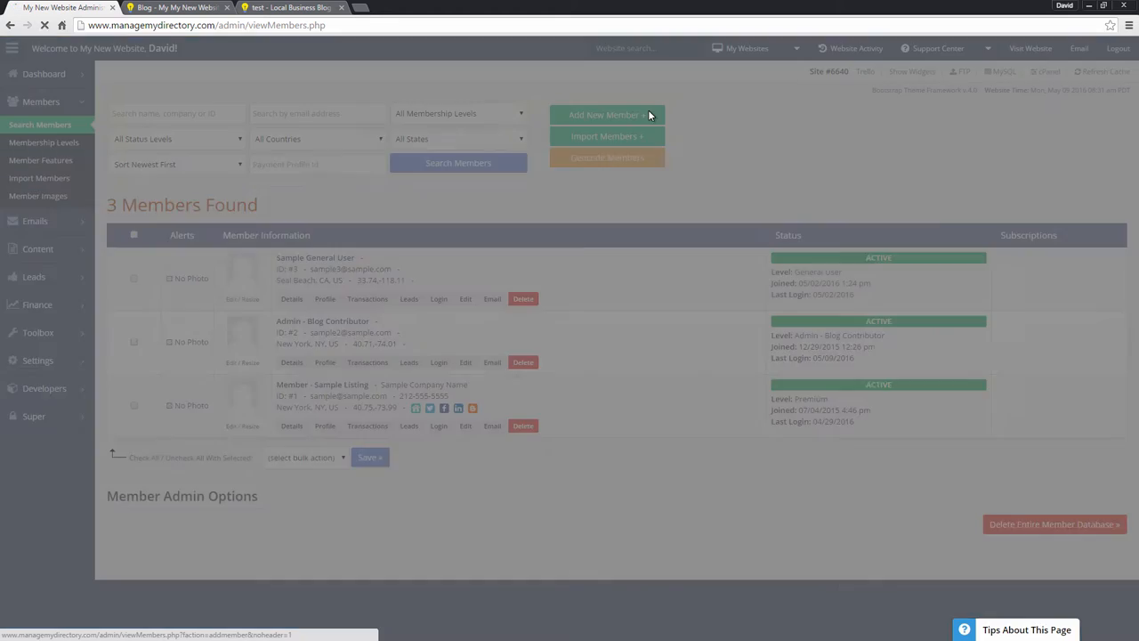
left_click(606, 115)
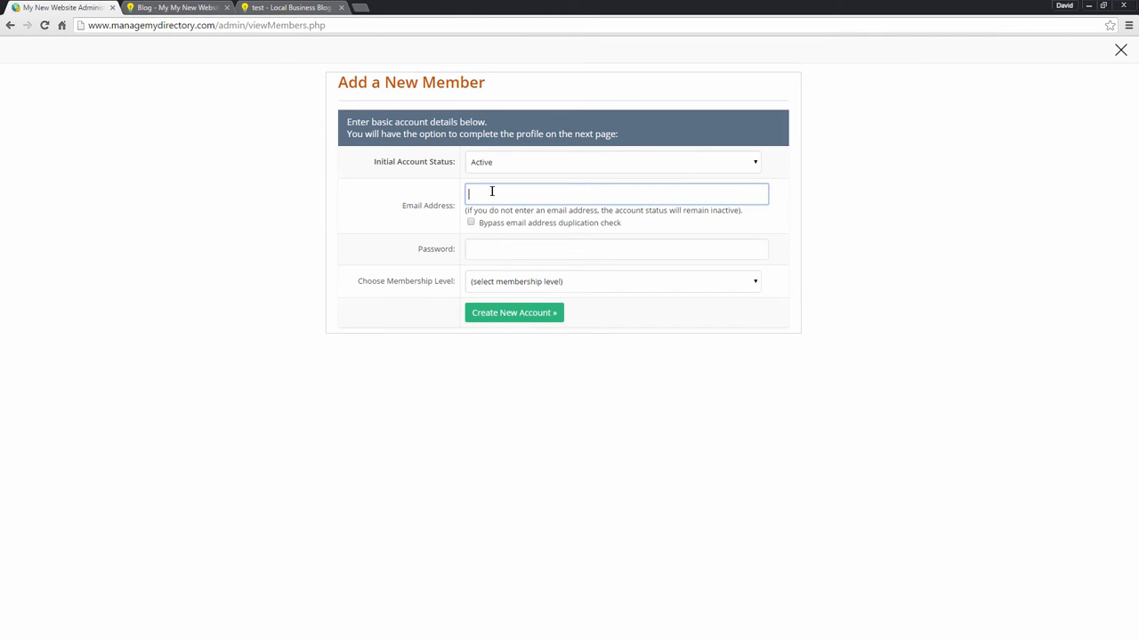
type("test@email.com")
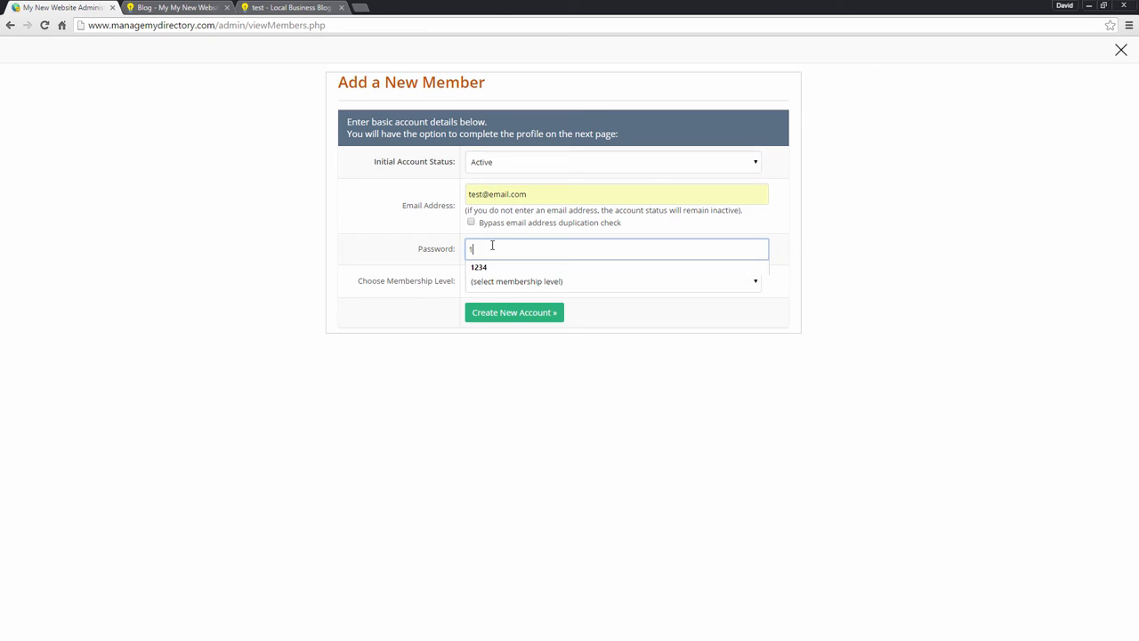
left_click(612, 281)
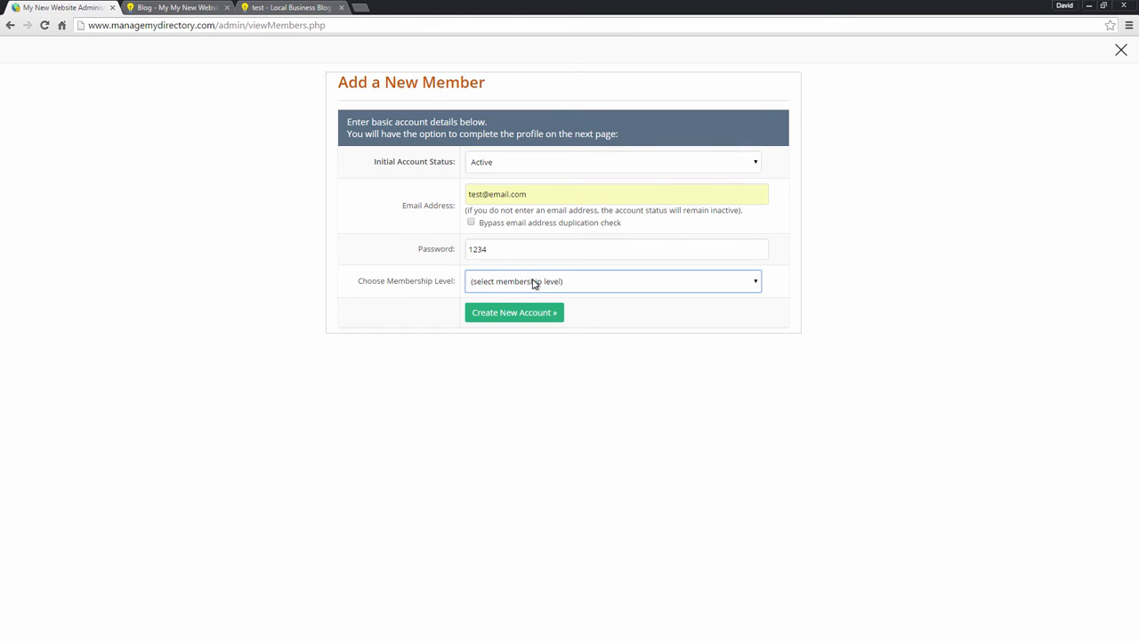
left_click(612, 281)
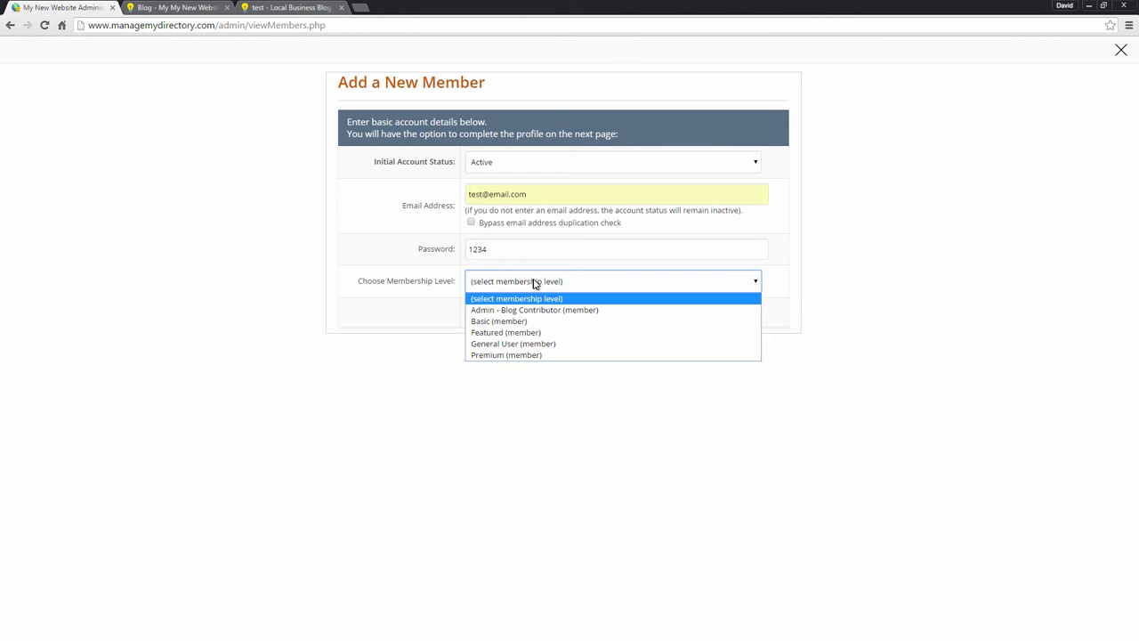
mouse_move(534, 310)
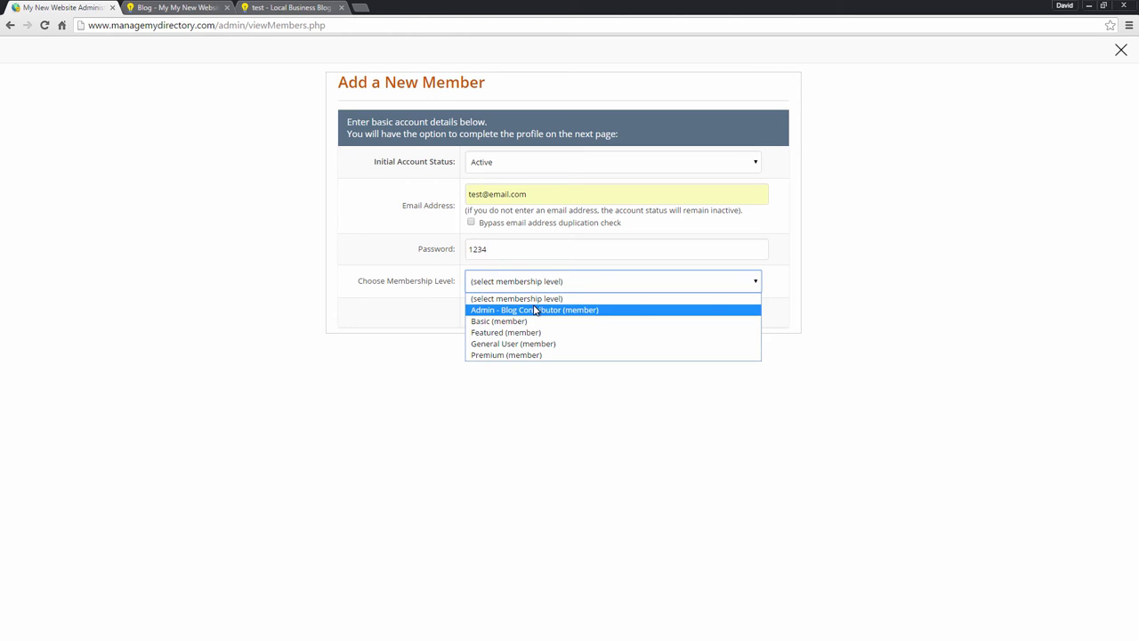
left_click(534, 309)
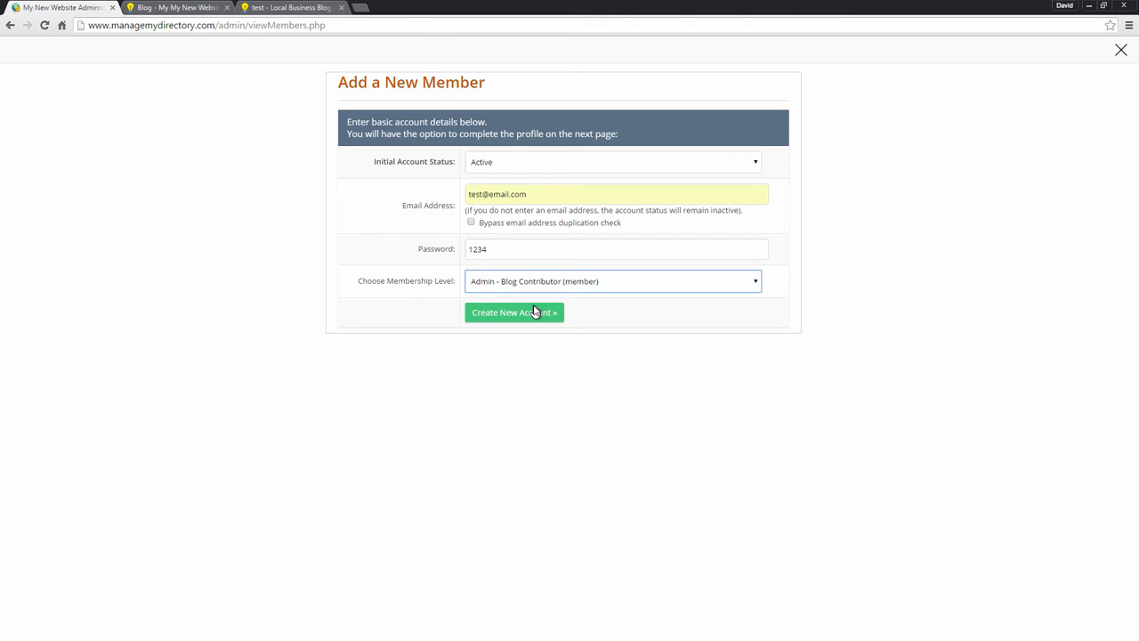
left_click(513, 312)
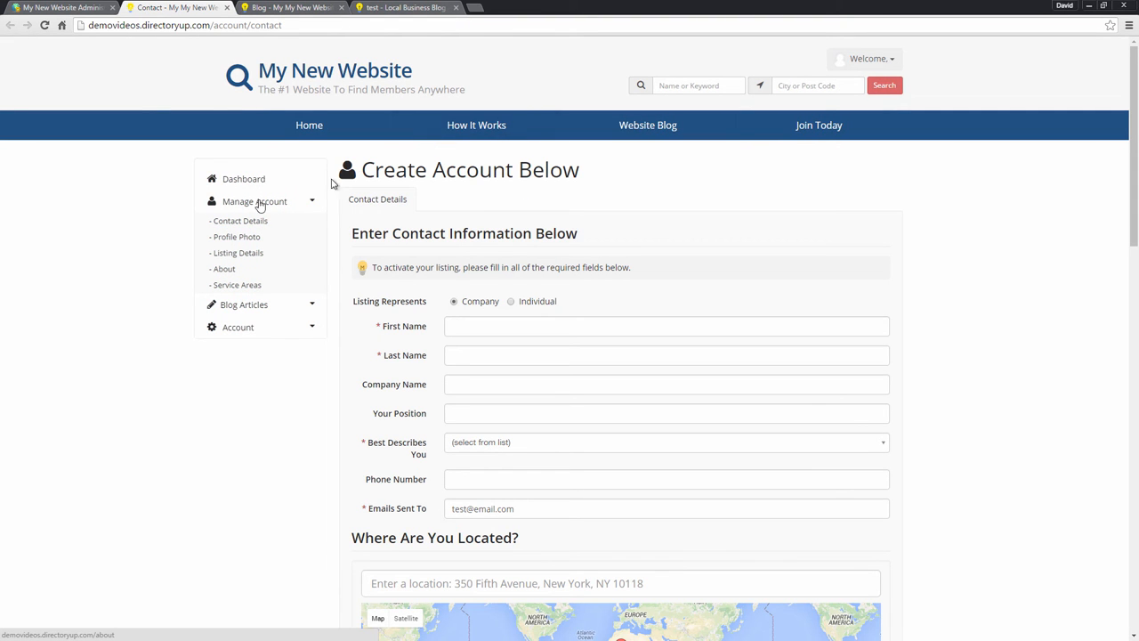
Step: Expand Blog Articles in the new member's dashboard and view their empty article list
left_click(244, 304)
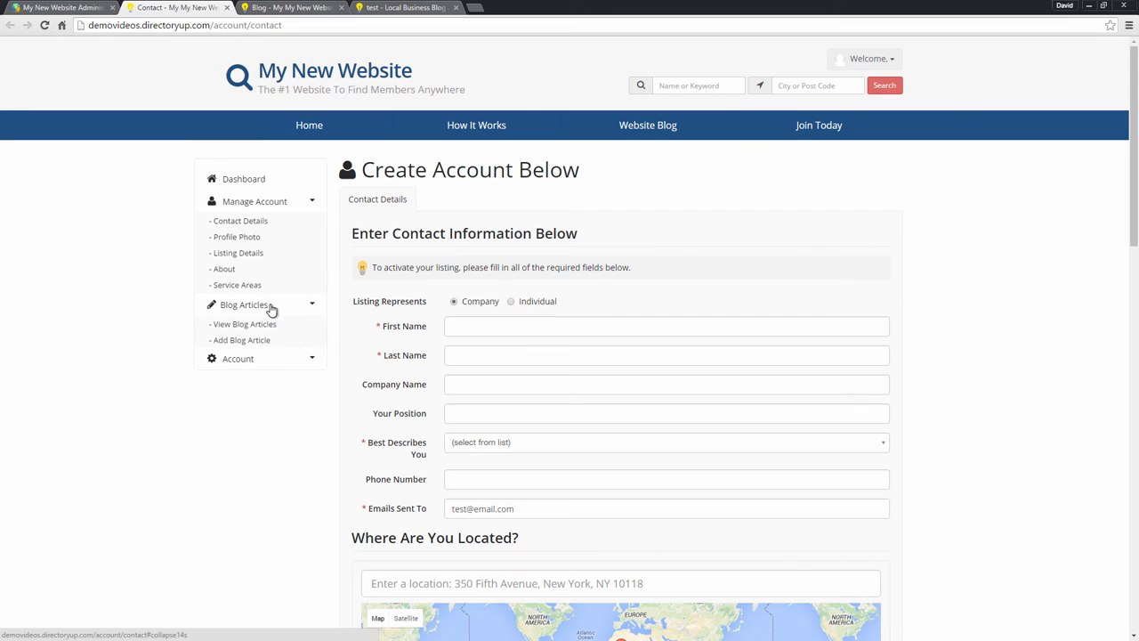
left_click(241, 339)
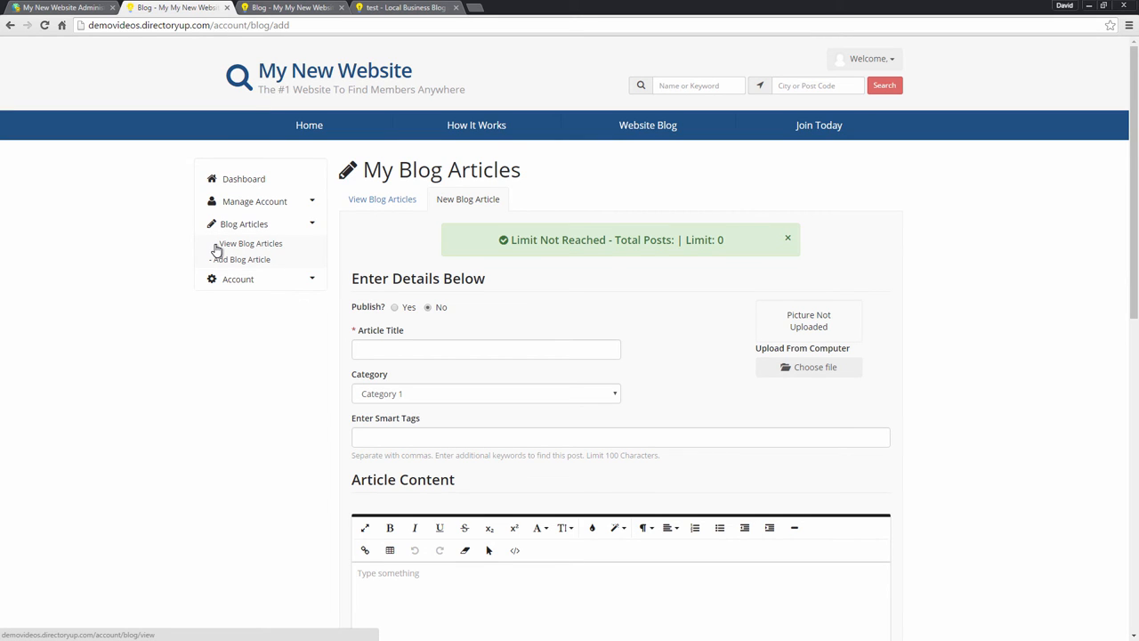
left_click(381, 198)
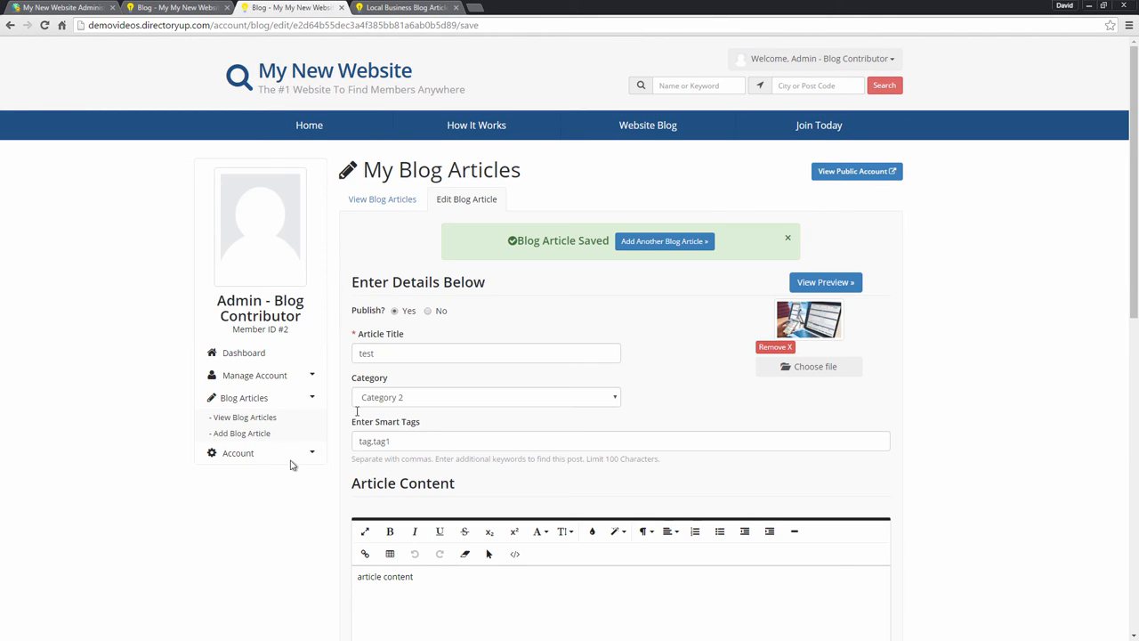
left_click(381, 198)
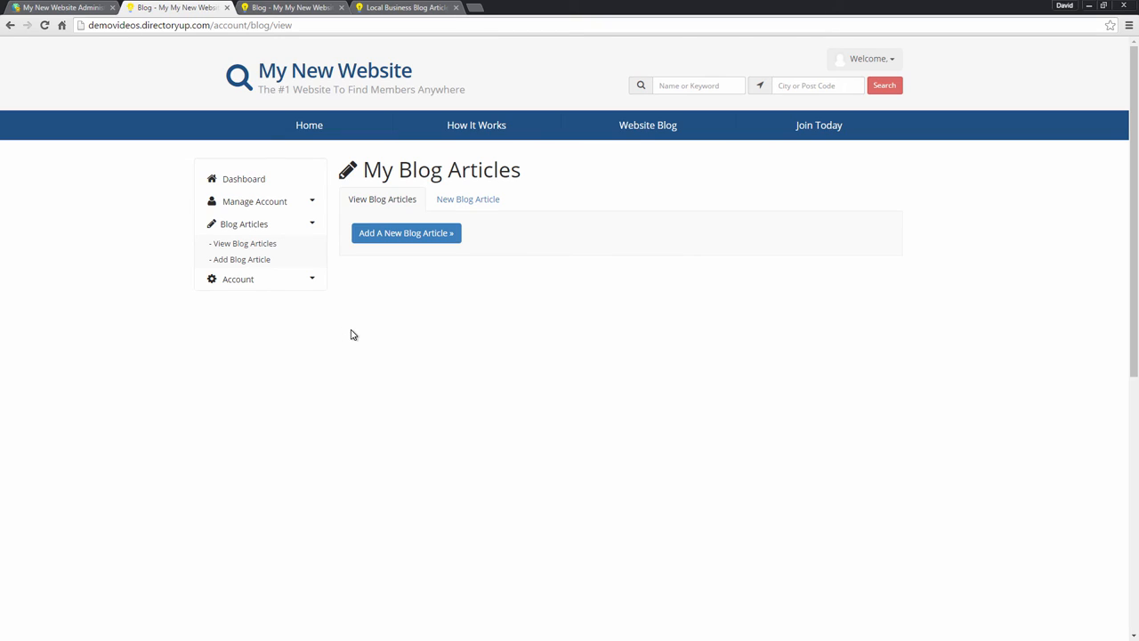
mouse_move(359, 329)
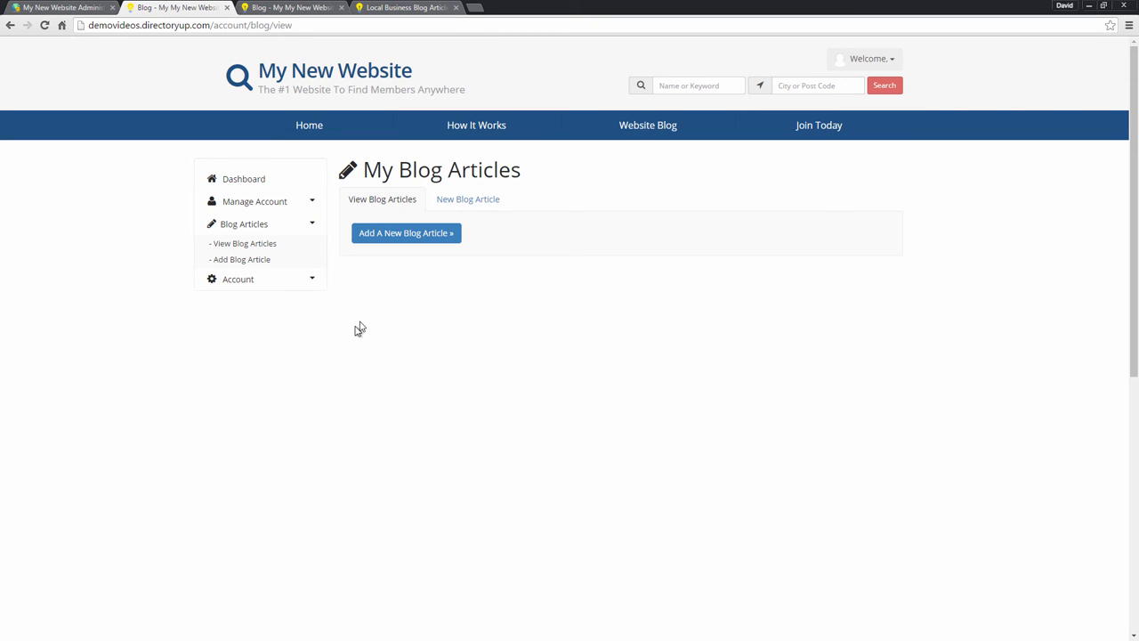
mouse_move(382, 198)
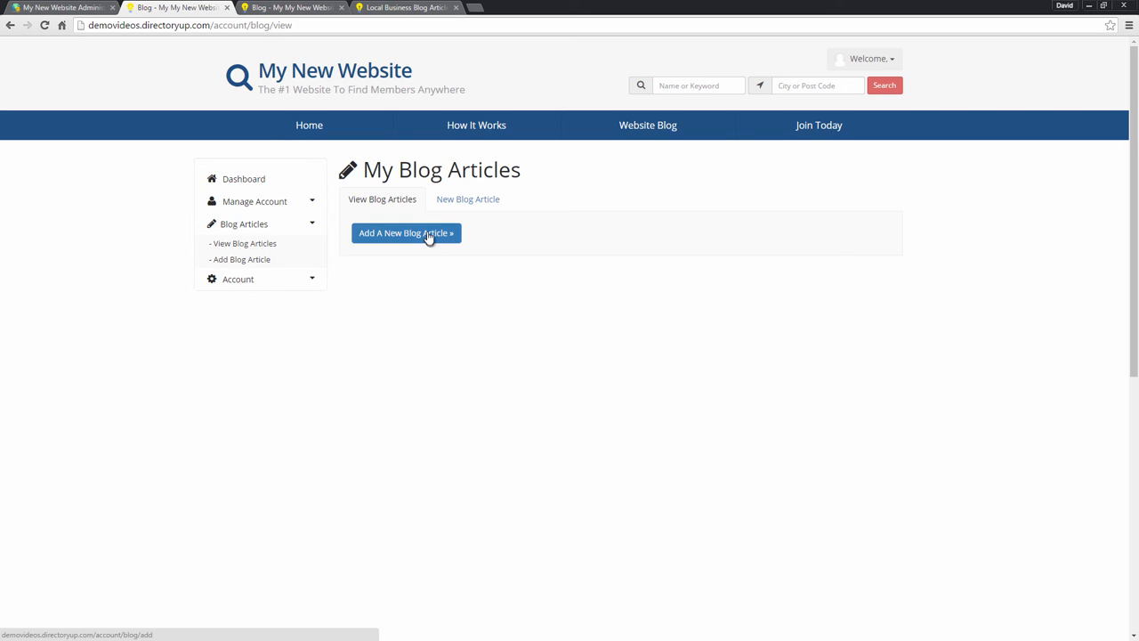
Step: Check the Category dropdown on a blank new article, then return to the admin confirmation
left_click(406, 232)
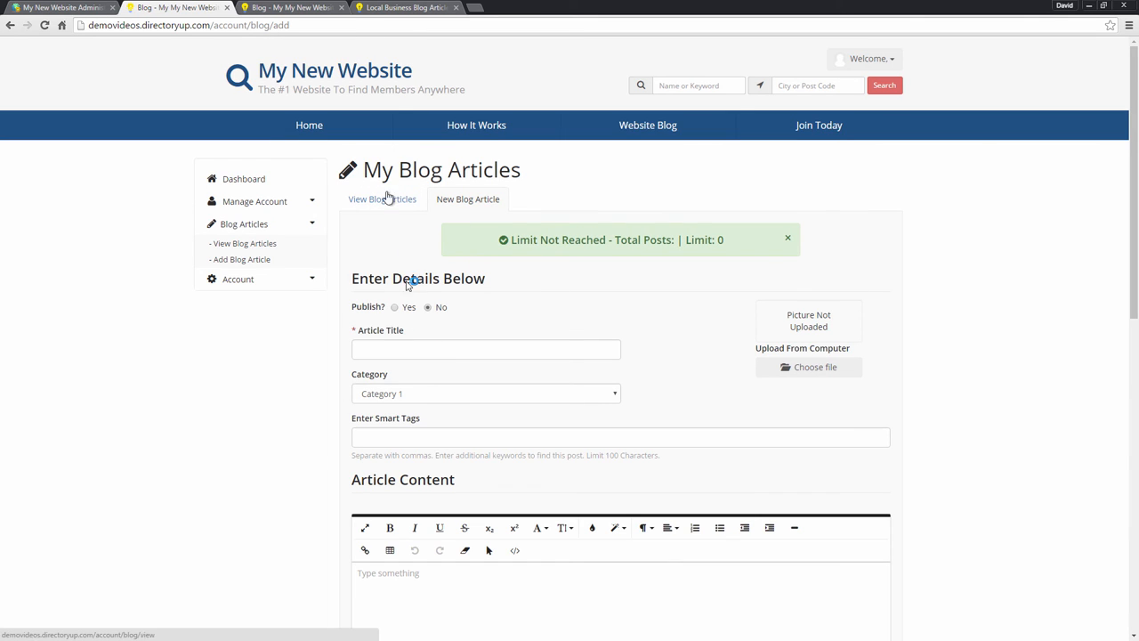
left_click(485, 394)
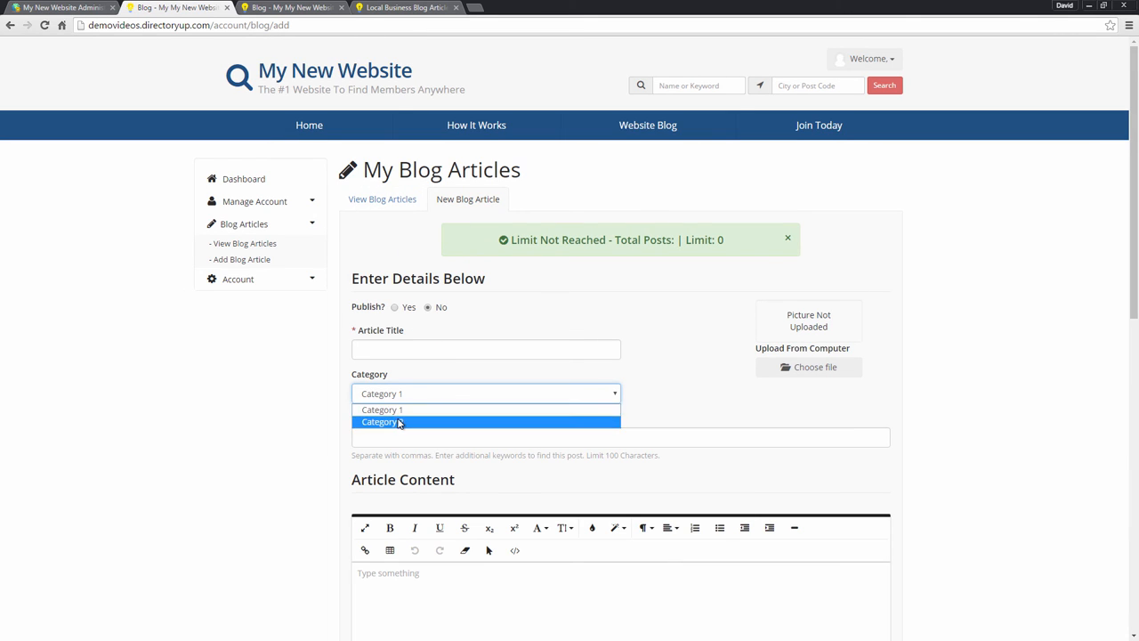
left_click(382, 421)
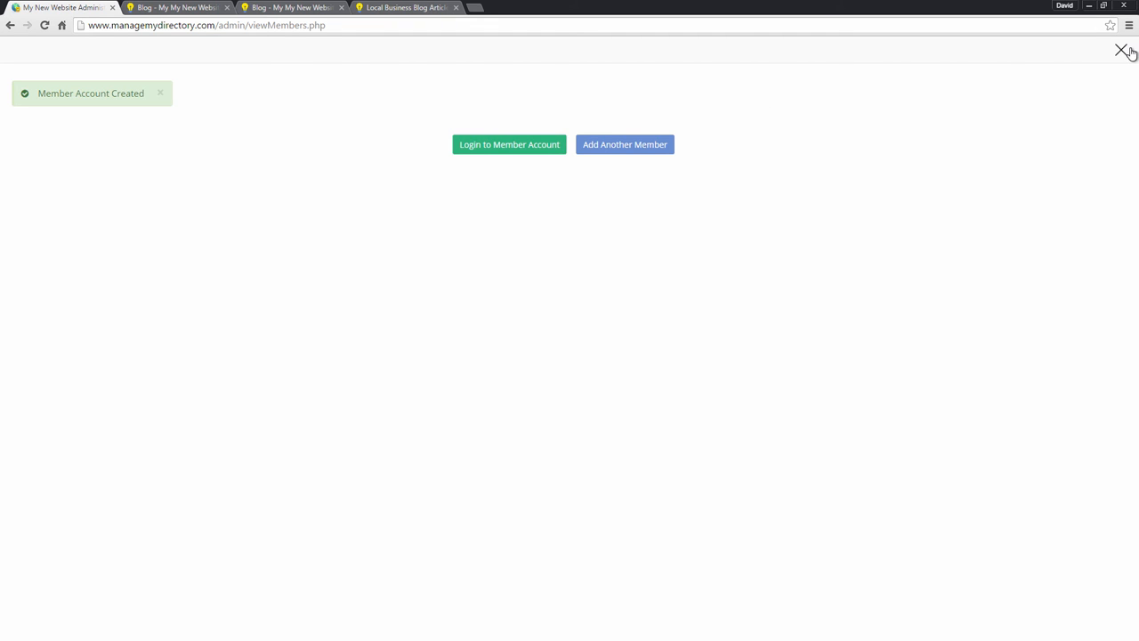
Step: Close the confirmation and load the Feature - Blog Articles form in Toolbox > Form Manager
left_click(1122, 50)
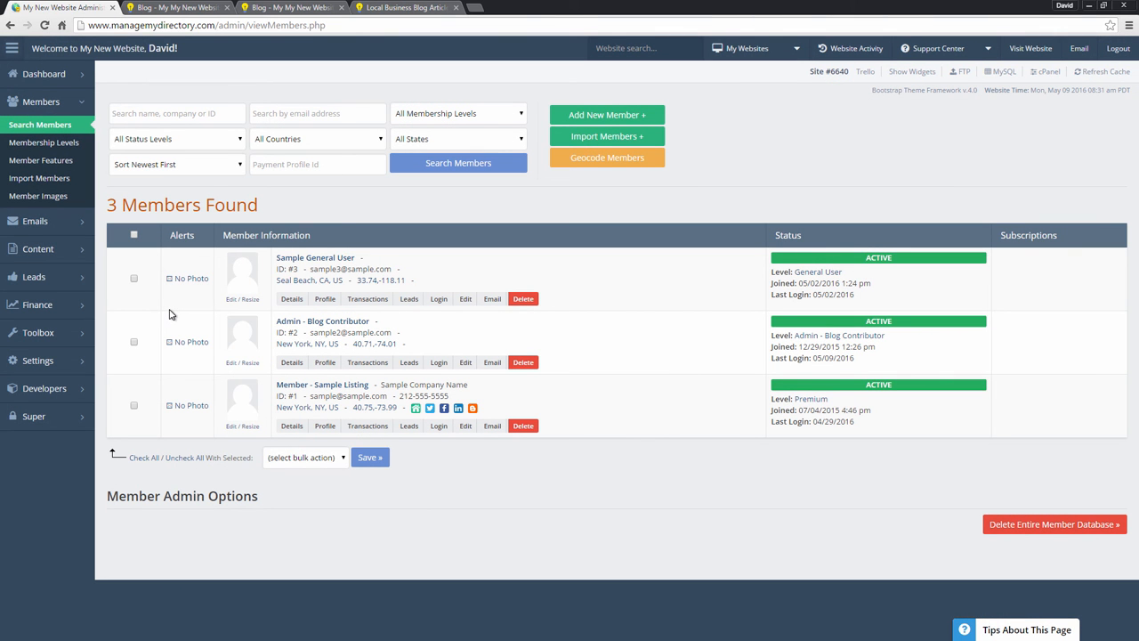
mouse_move(120, 307)
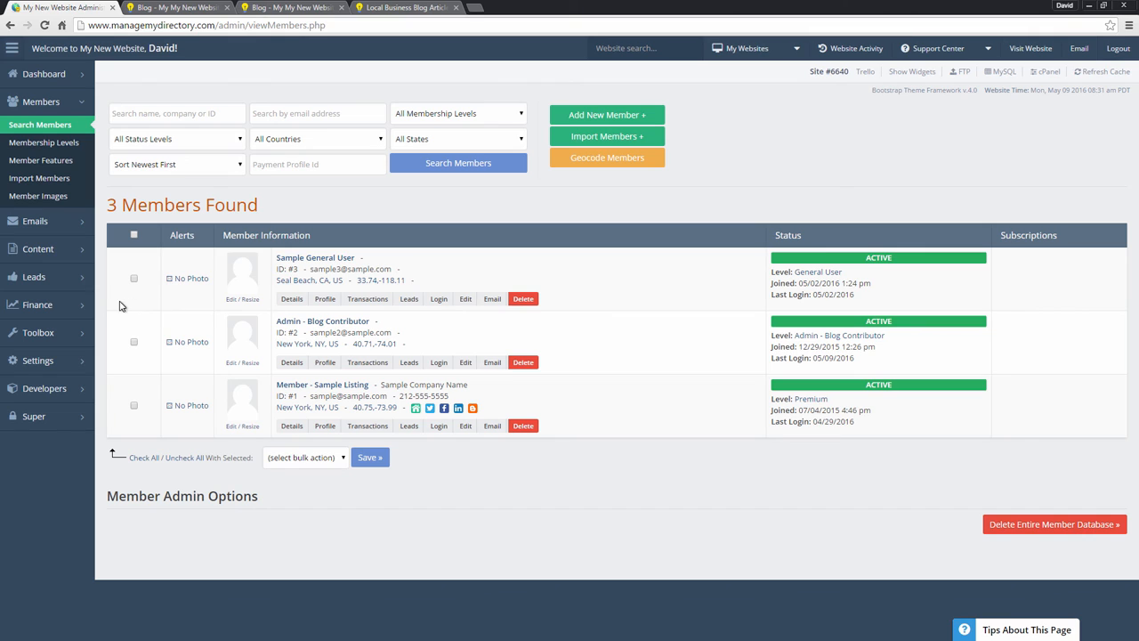
left_click(39, 332)
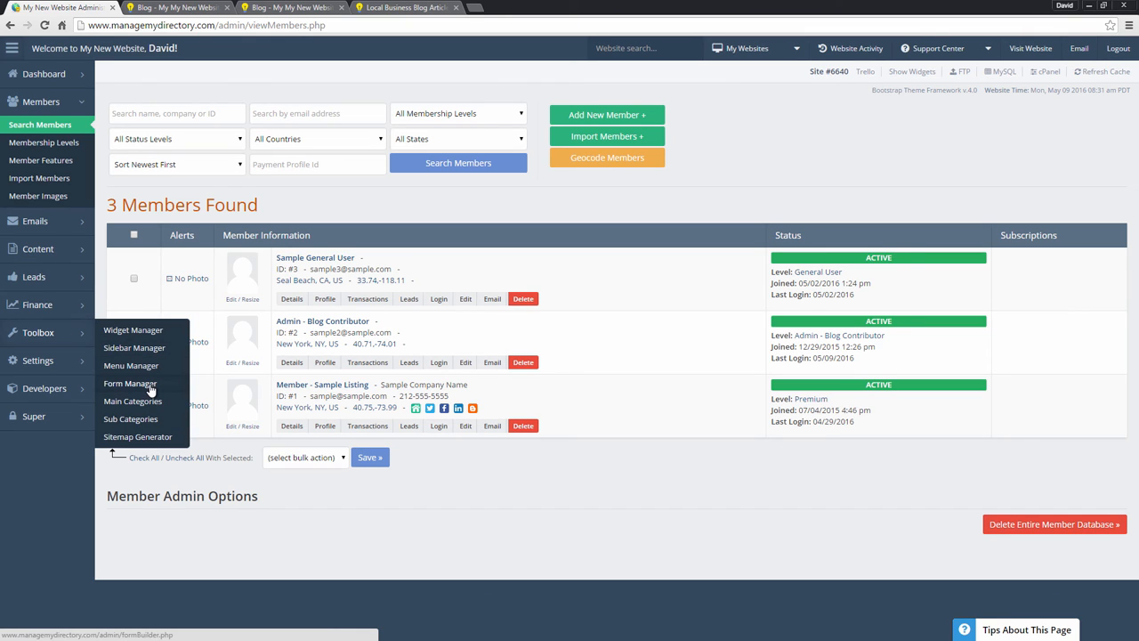
left_click(130, 384)
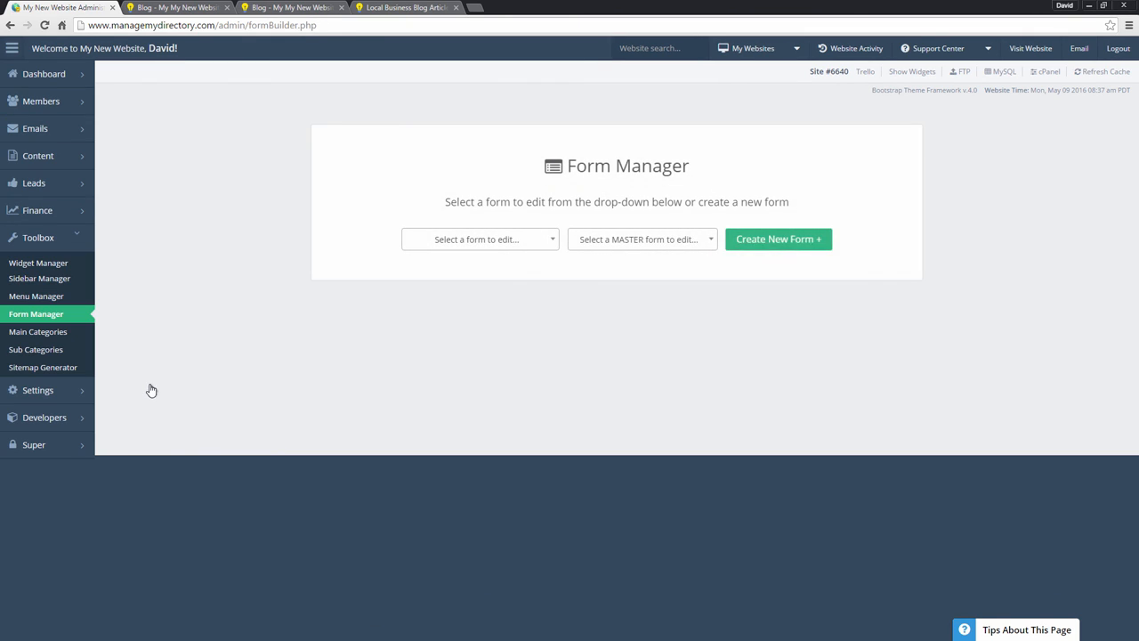
left_click(476, 238)
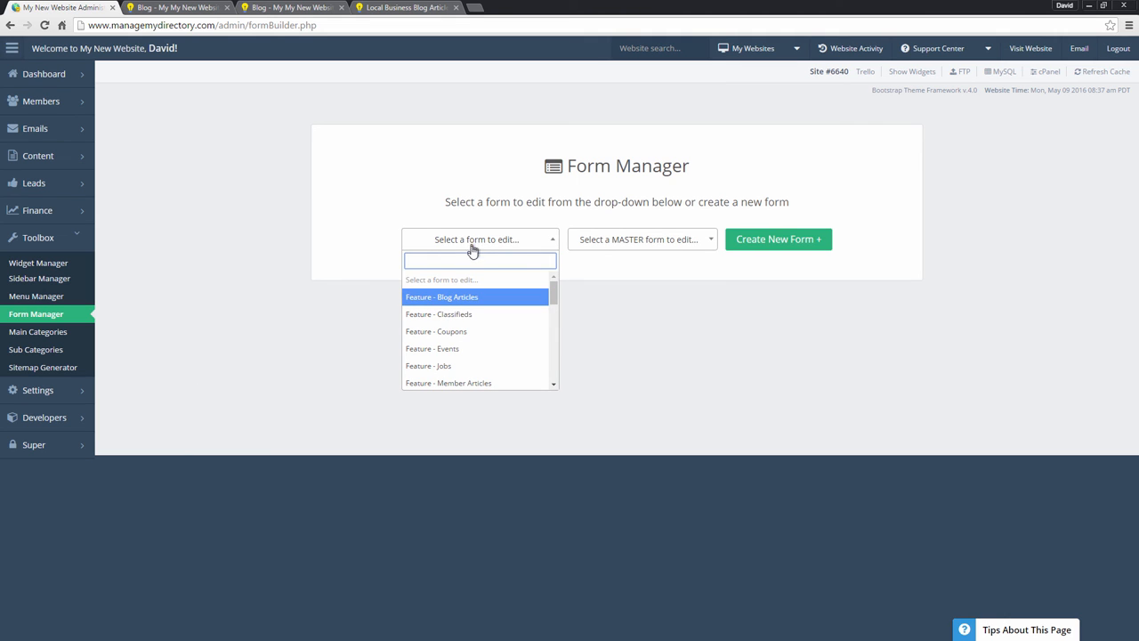
left_click(442, 297)
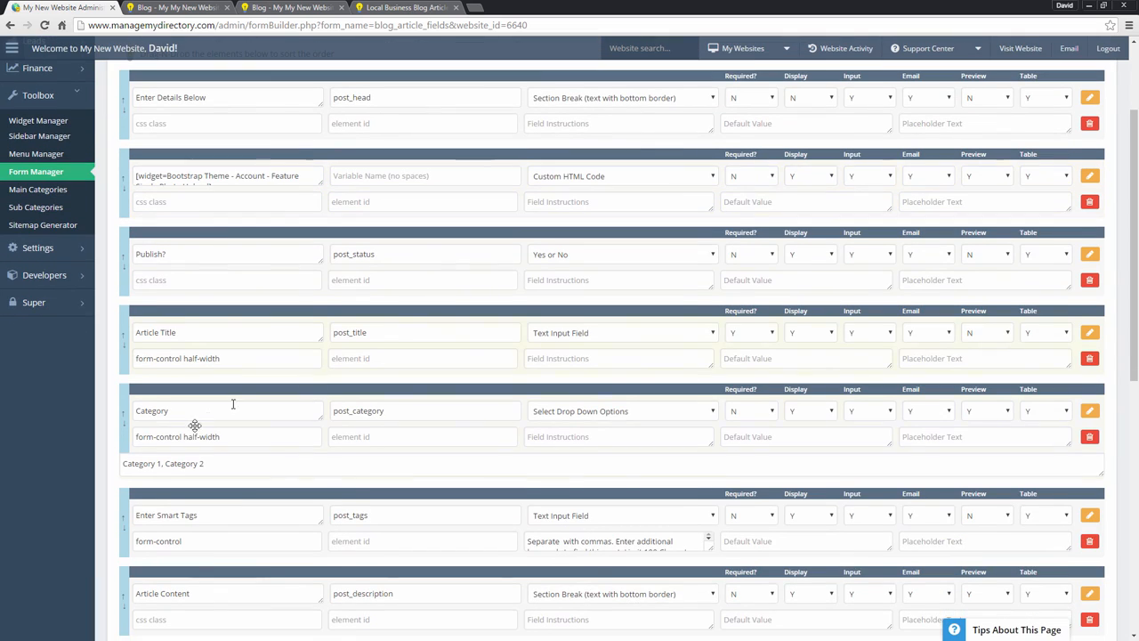
Step: Replace 'Category 2' with 'EEEE' so the options read Category 1, EEEE, TEST, and save
double_click(164, 462)
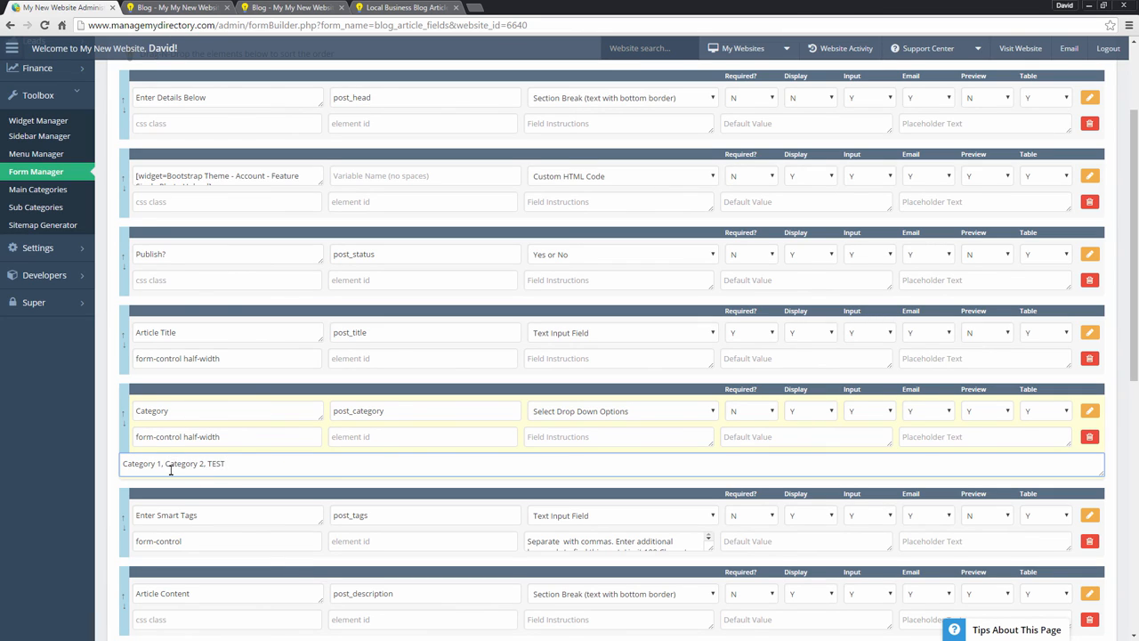
double_click(182, 462)
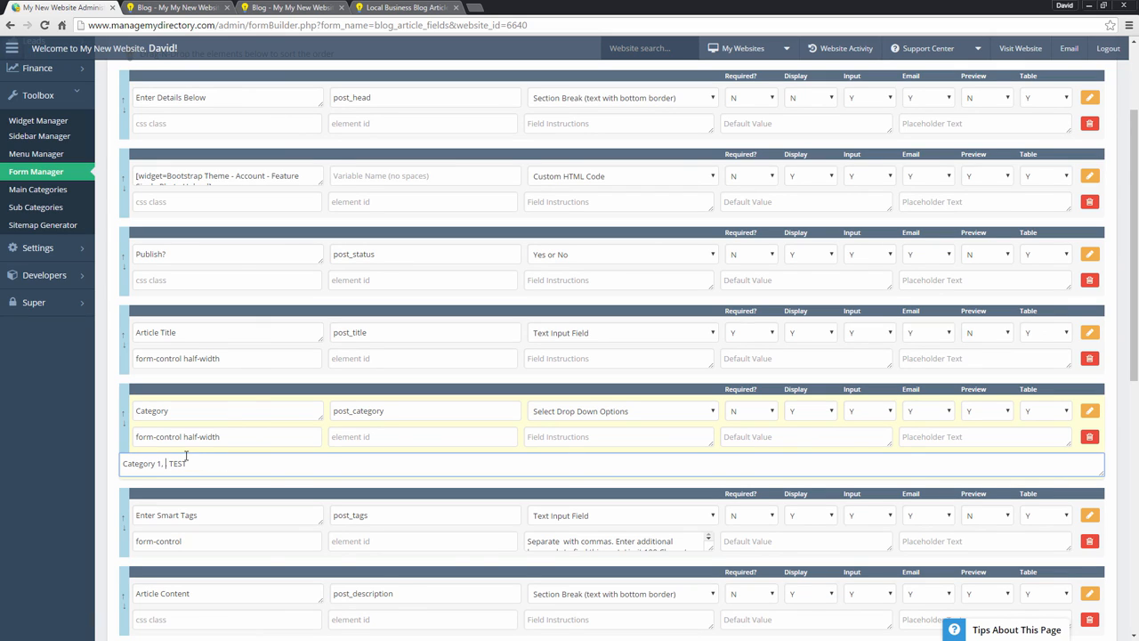
type("EEEE,")
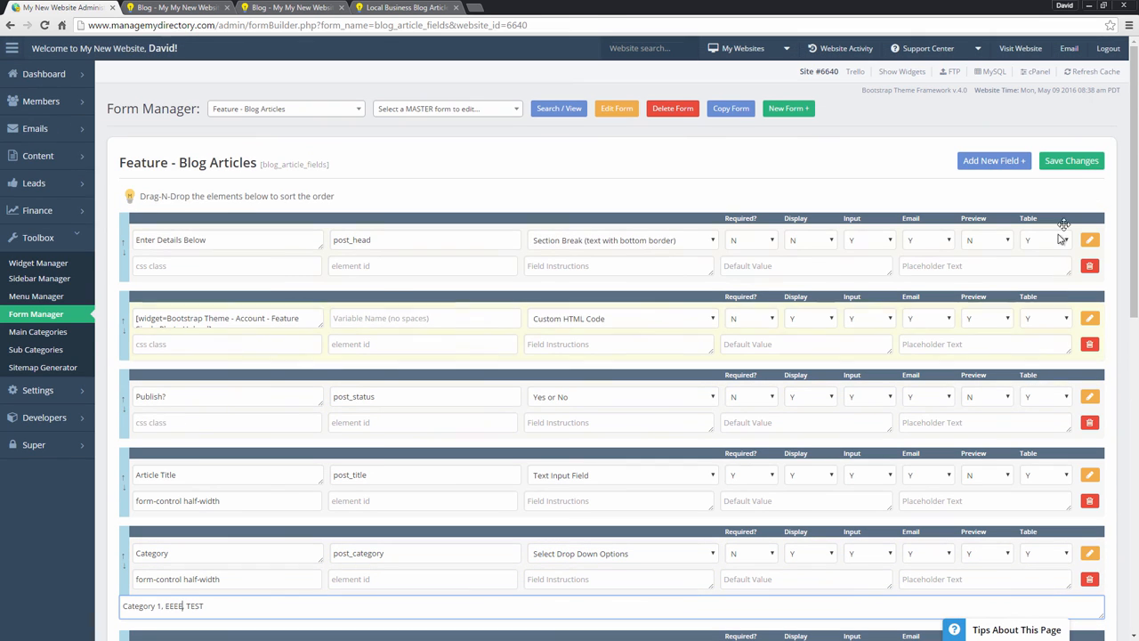
left_click(1071, 160)
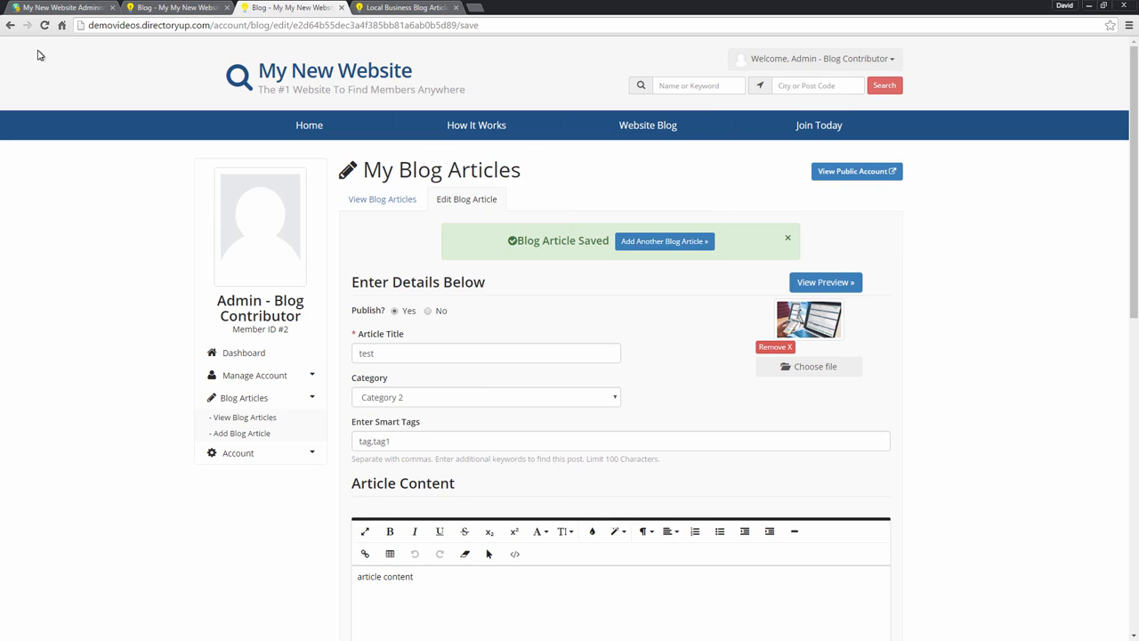
Step: Reload the 'test' article to see categories Category 1, EEEE and TEST
left_click(485, 397)
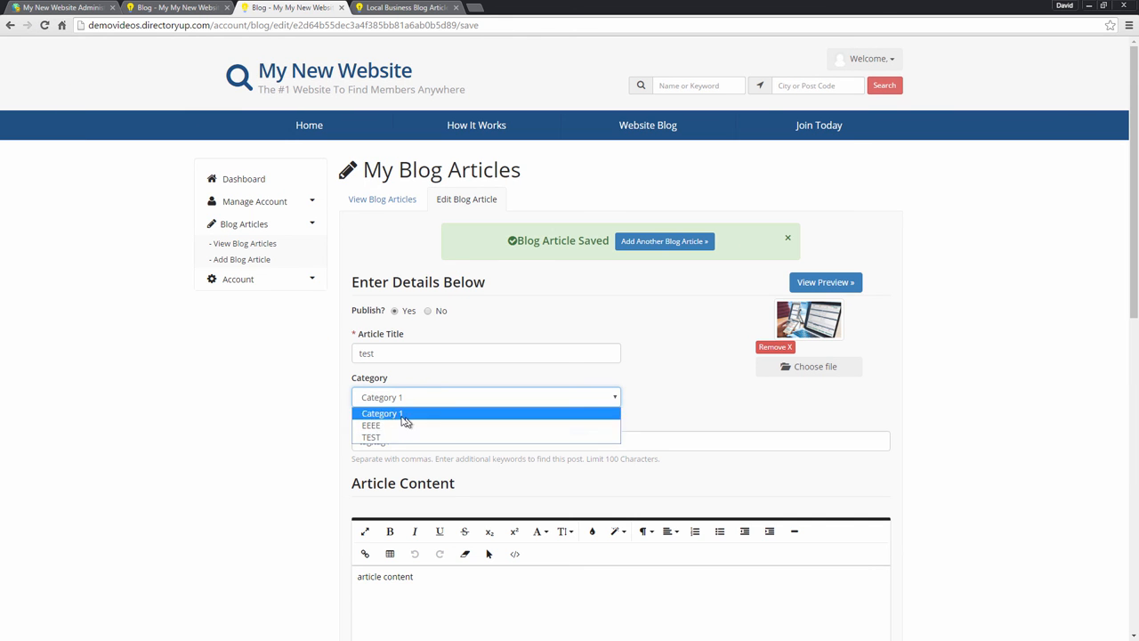
mouse_move(396, 424)
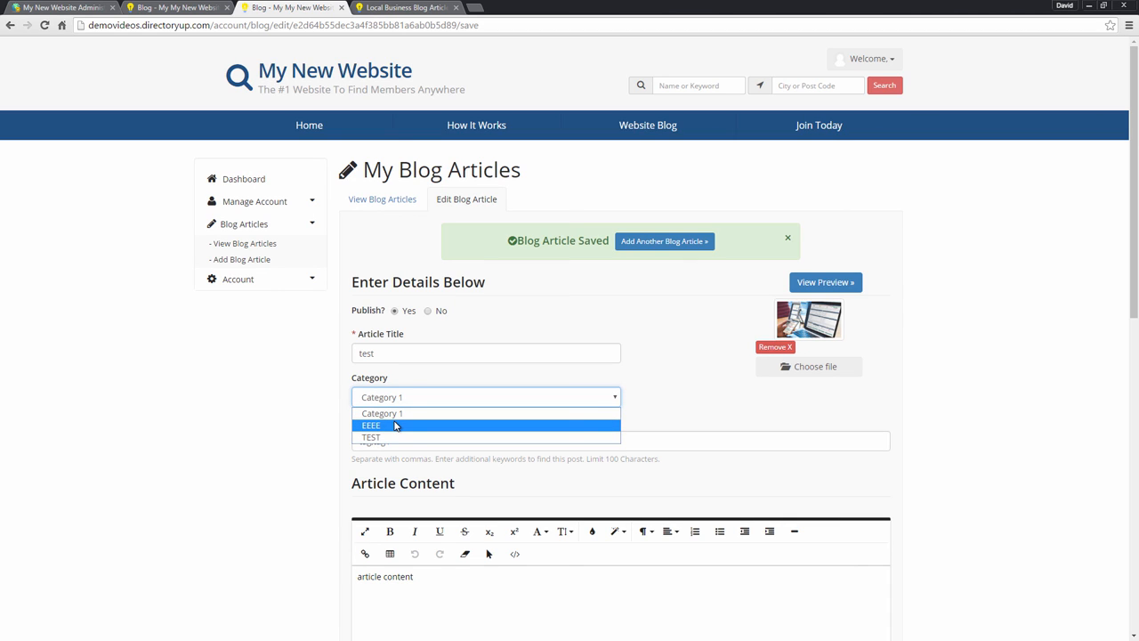